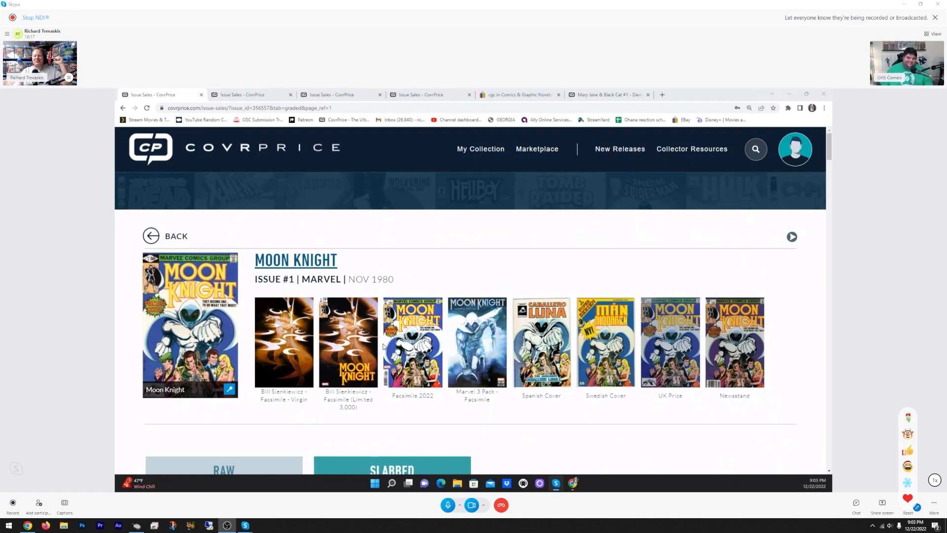
mouse_move(381, 355)
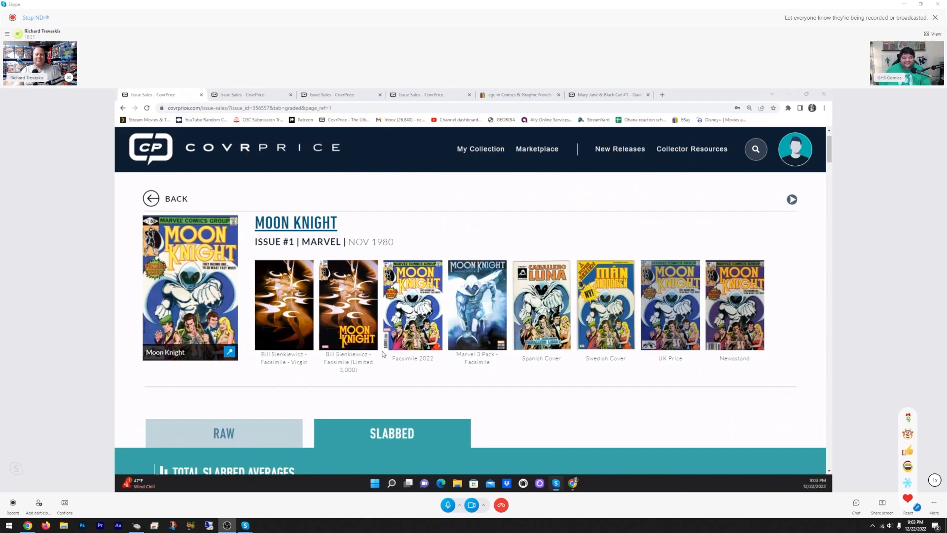
- Scroll the Moon Knight #1 sales page past the 9.8 slabbed sales to the 9.6 list
scroll(down, 3)
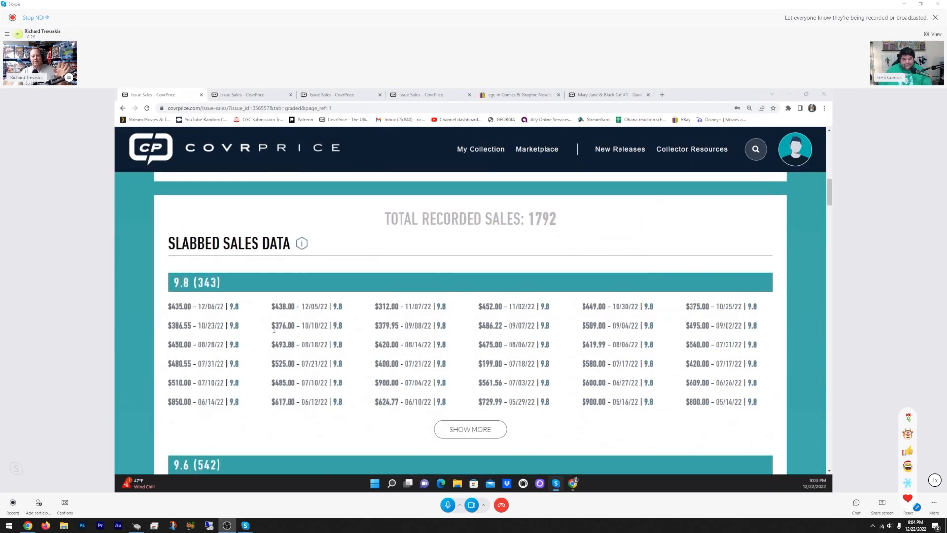
scroll(down, 3)
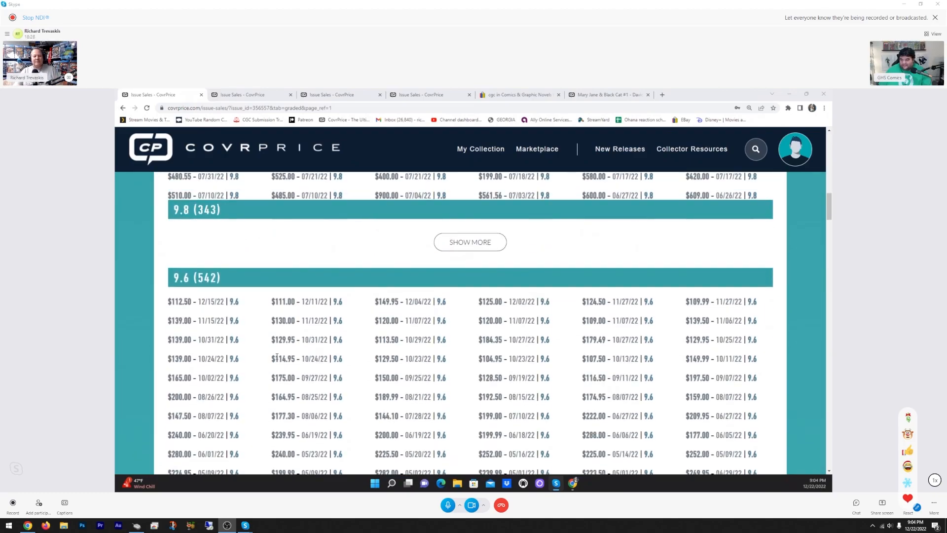
scroll(down, 3)
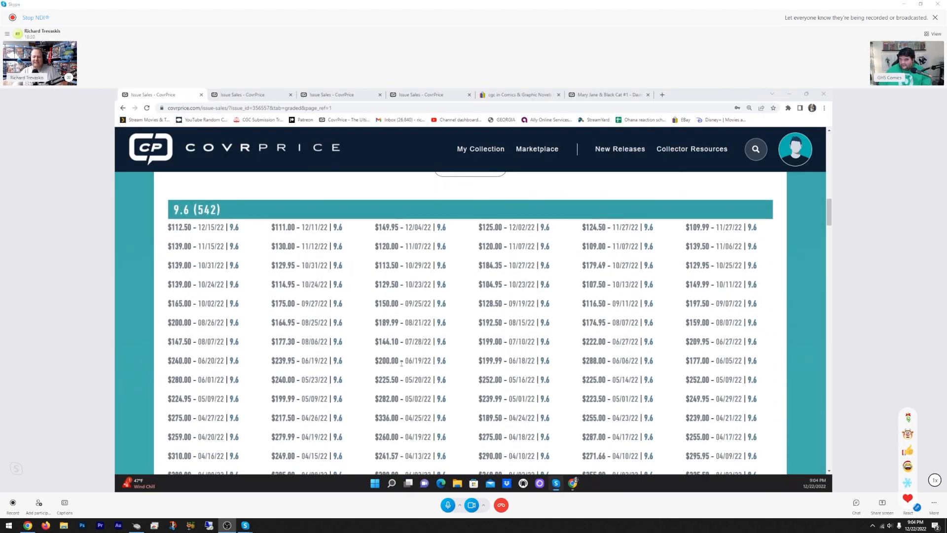
scroll(down, 3)
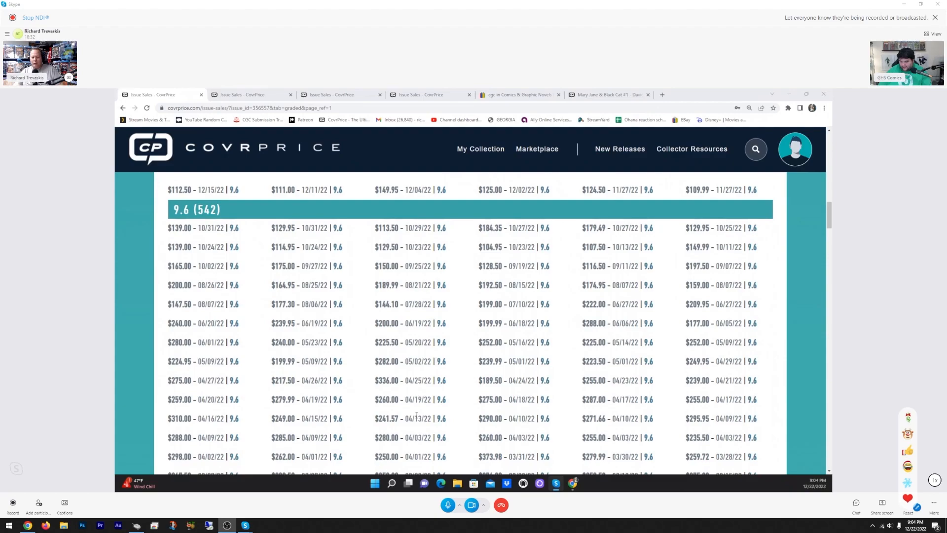
scroll(down, 3)
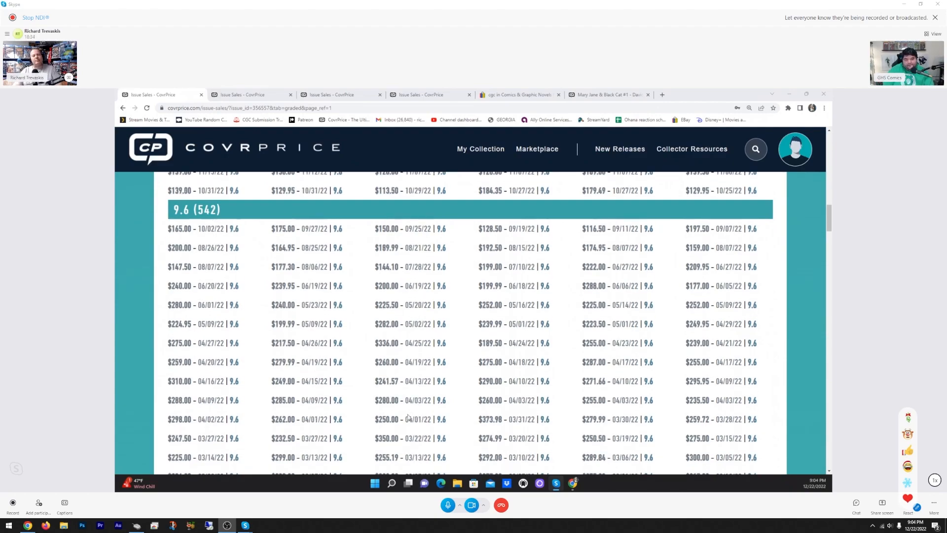
mouse_move(403, 412)
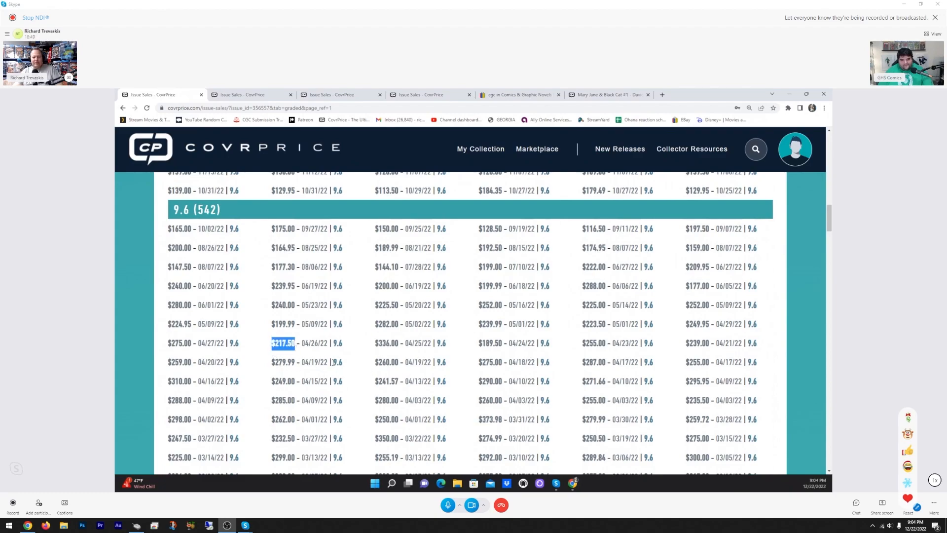
- Highlight the $189.50 and $341.00 9.6 sale prices while scrolling toward early-2022 sales
double_click(489, 343)
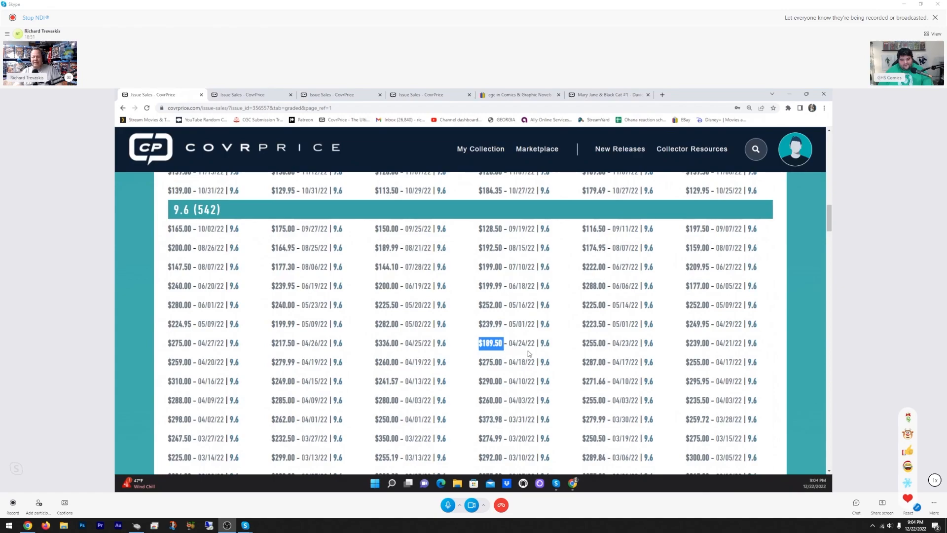
mouse_move(514, 379)
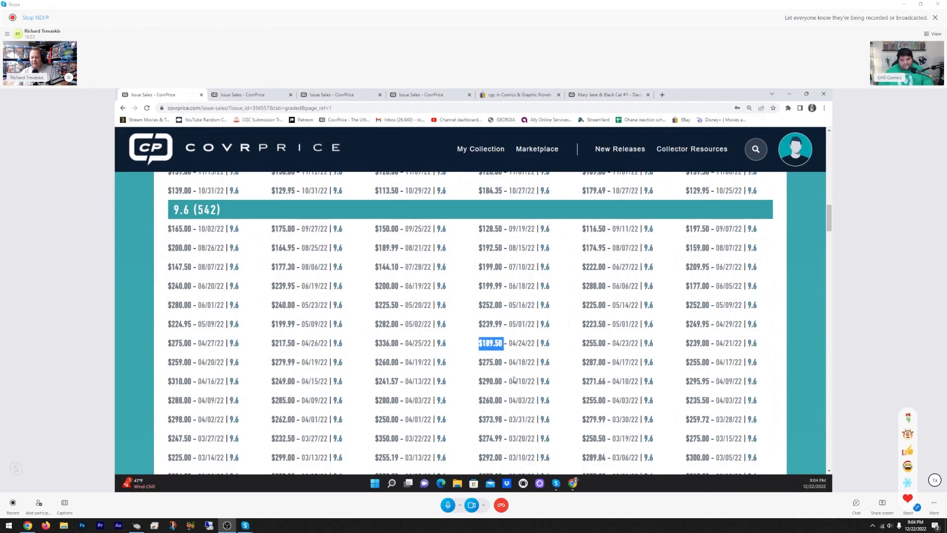
scroll(down, 3)
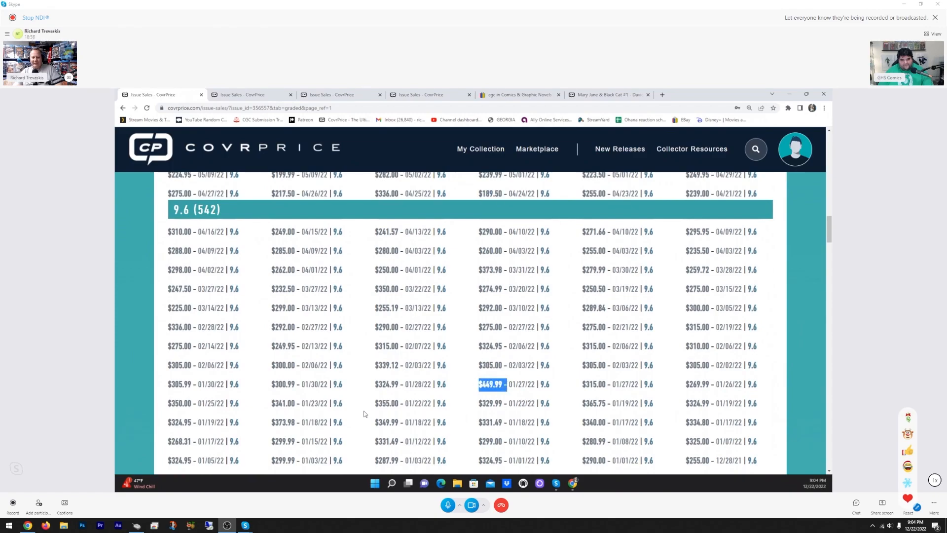
double_click(289, 403)
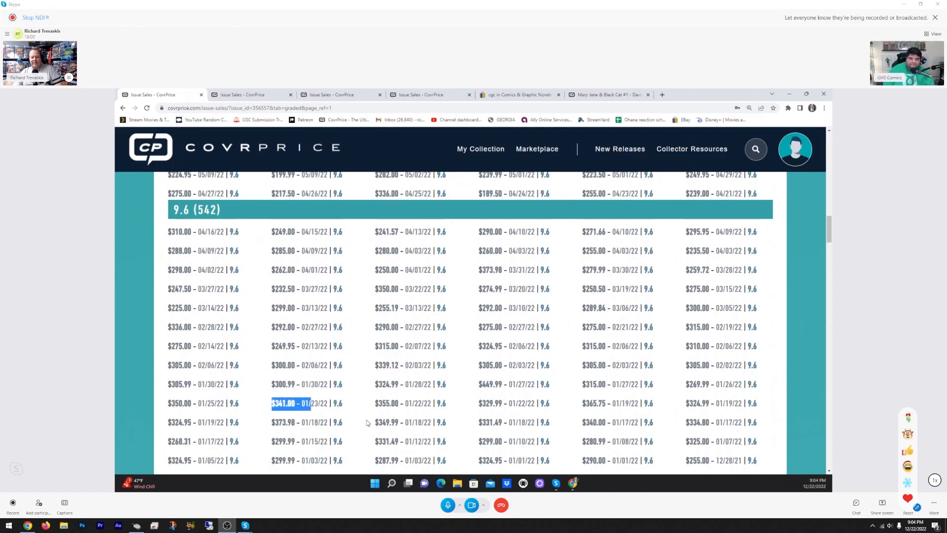
scroll(down, 3)
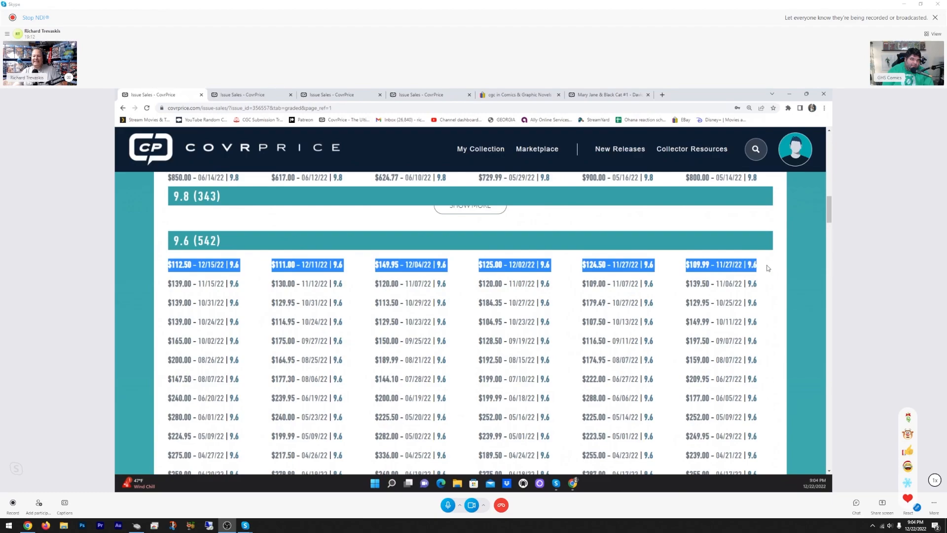
mouse_move(567, 351)
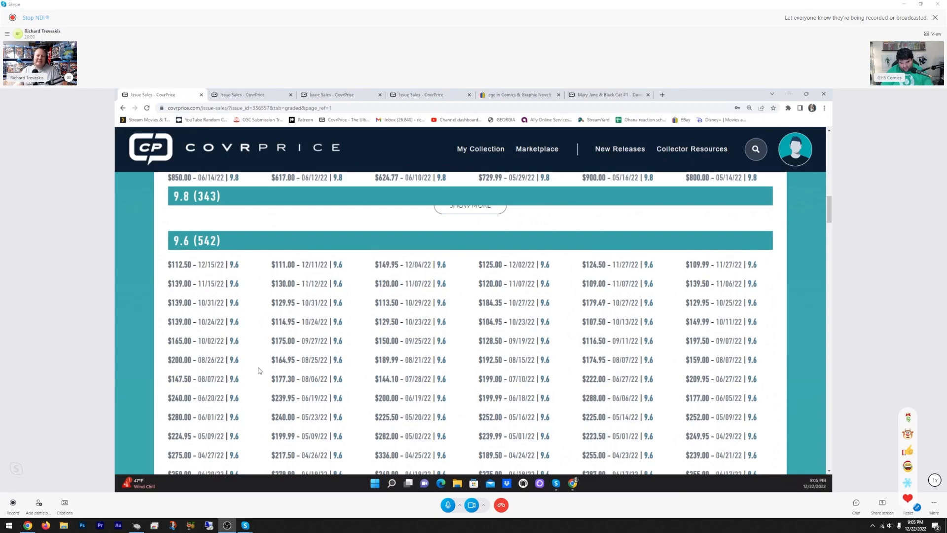
mouse_move(163, 284)
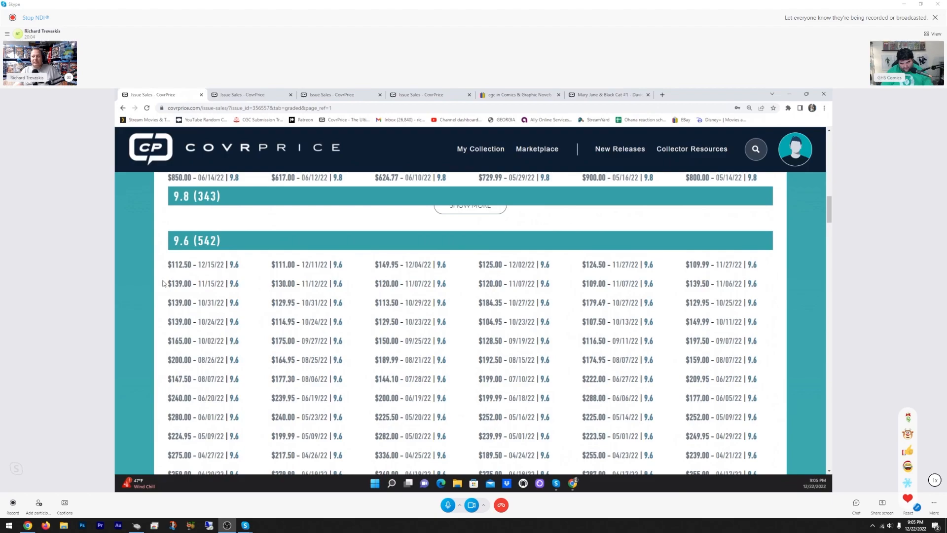
mouse_move(164, 278)
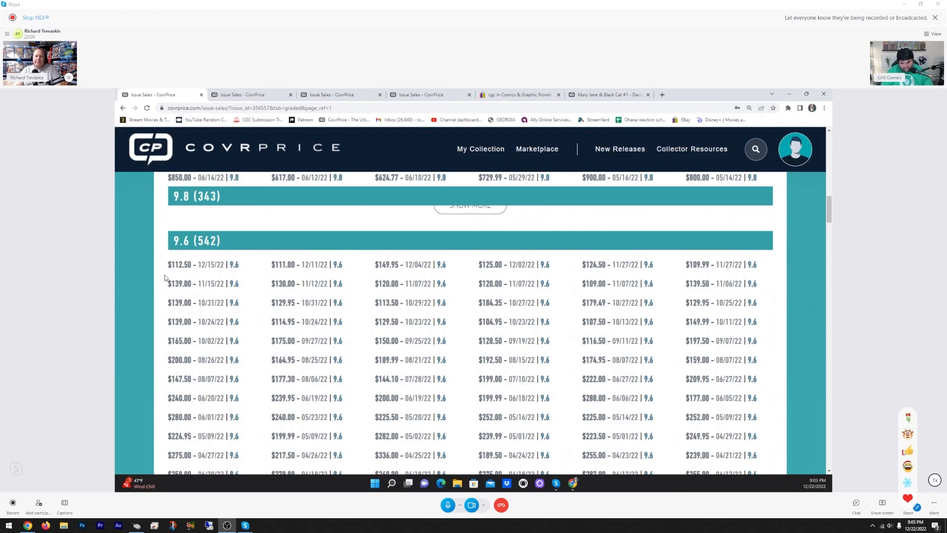
mouse_move(159, 287)
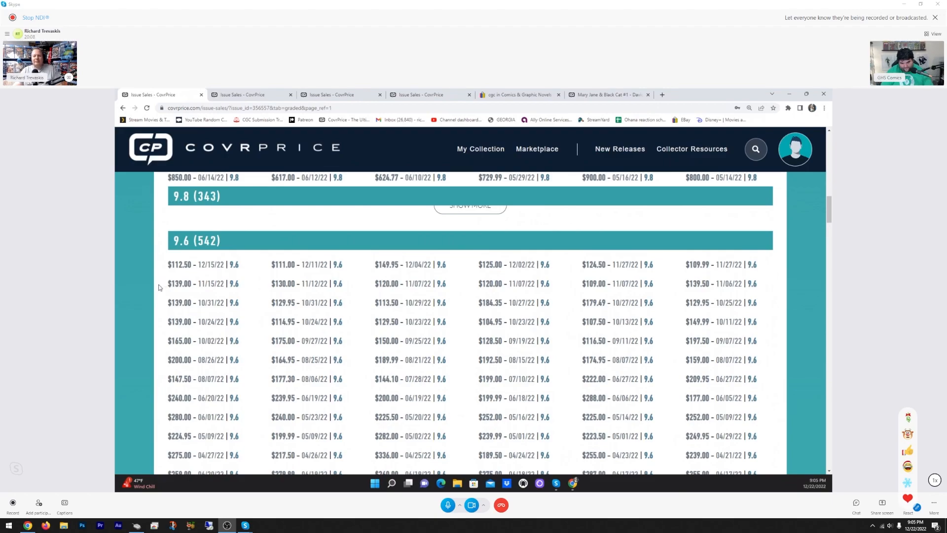
mouse_move(147, 279)
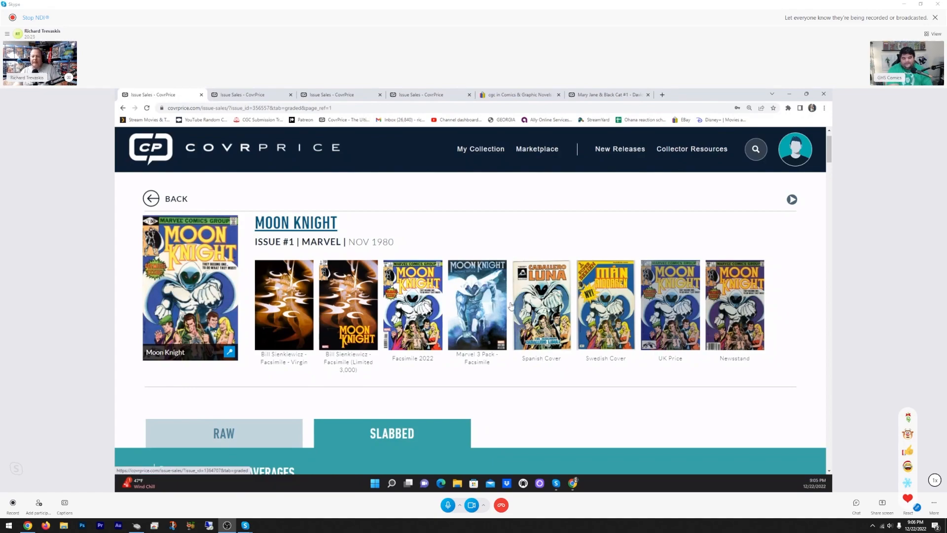
- Scroll down The Department of Truth #1 Cover A page to its value overview
scroll(down, 3)
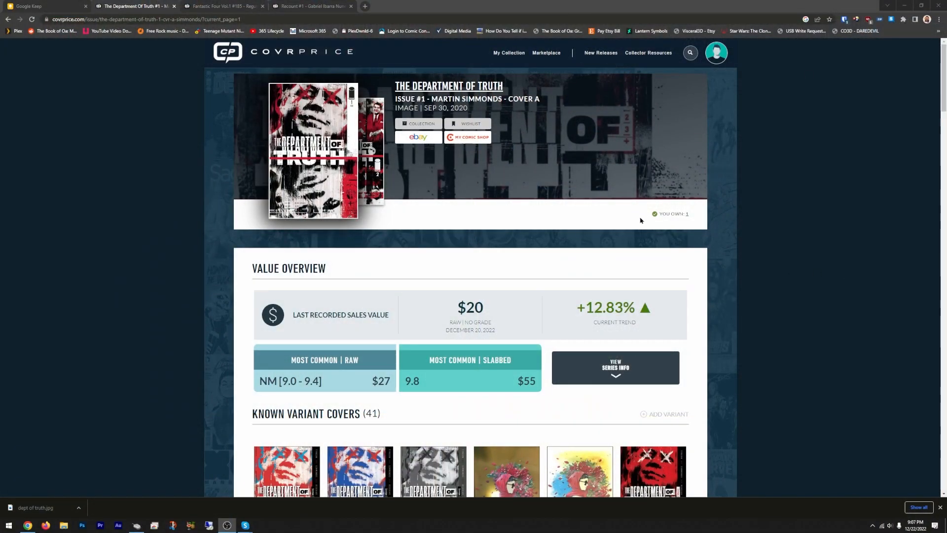
- Zoom the page in, highlight the $55 slabbed value, and scroll through the variant covers
key(ctrl+plus)
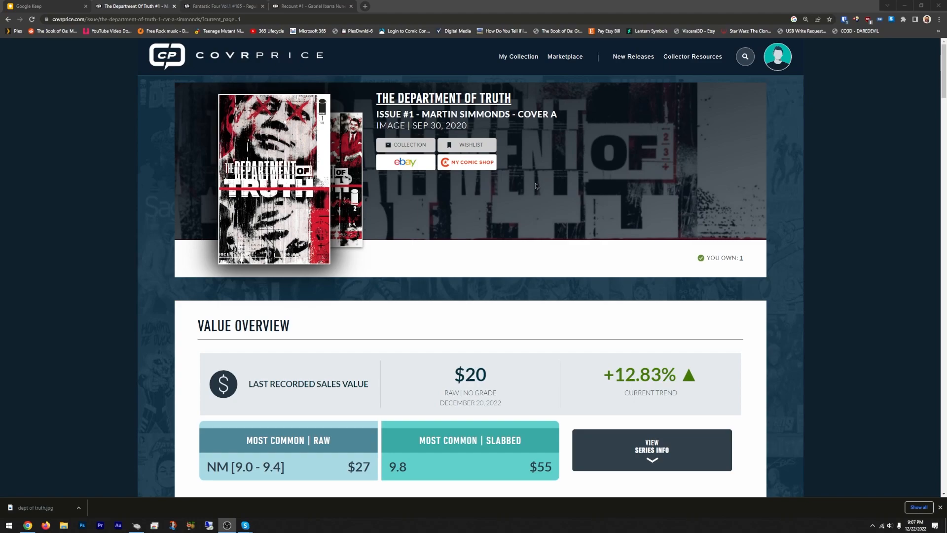
scroll(down, 3)
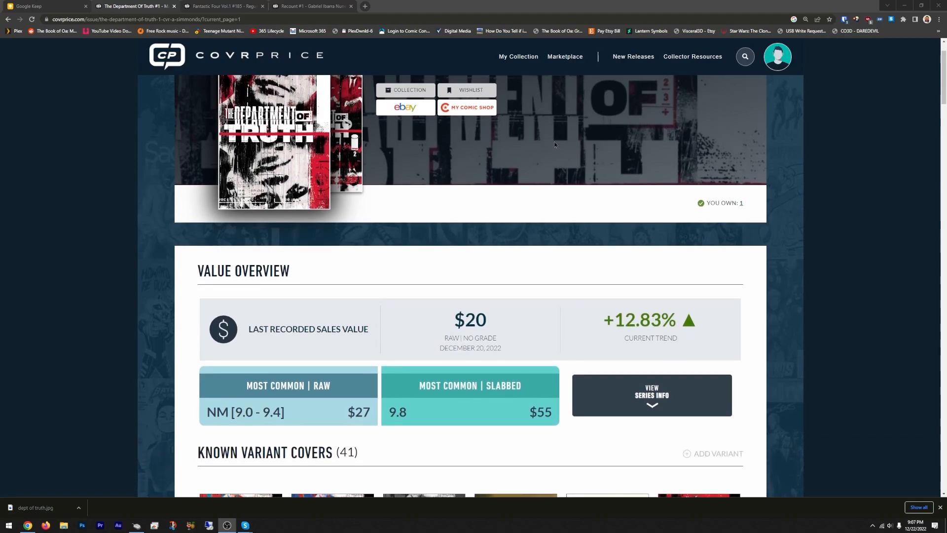
scroll(down, 3)
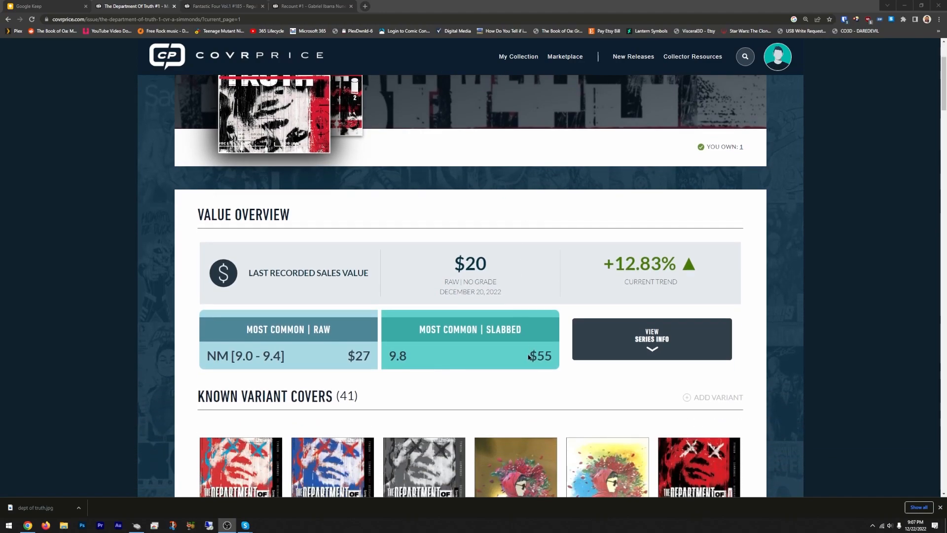
double_click(539, 355)
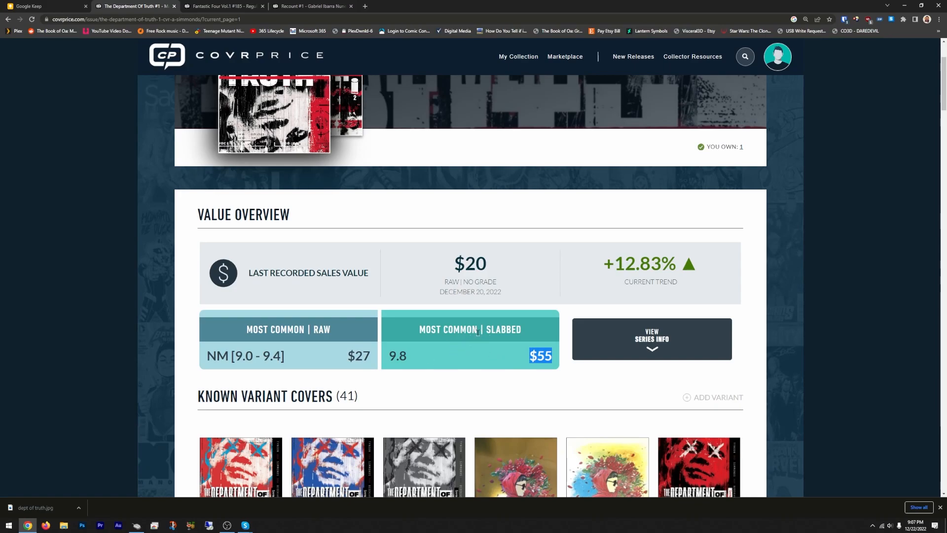
scroll(down, 3)
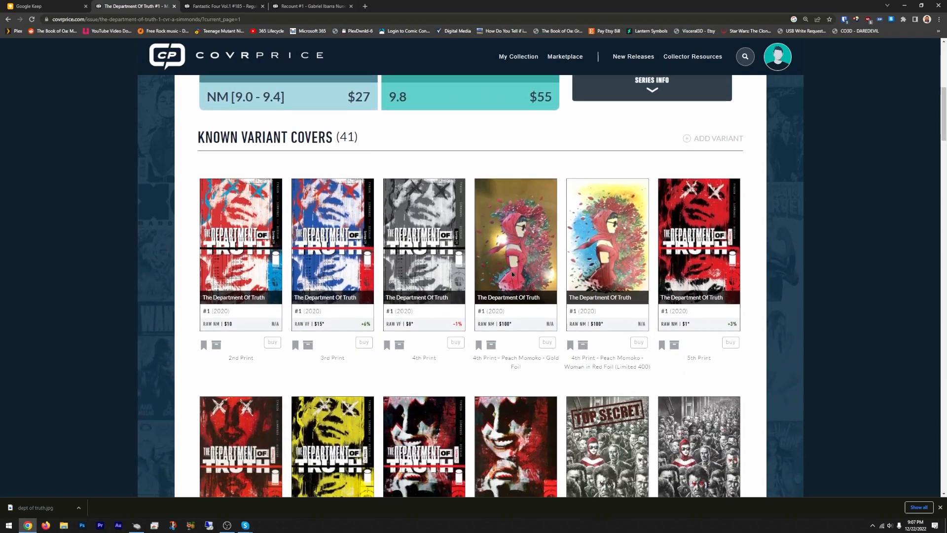
scroll(down, 3)
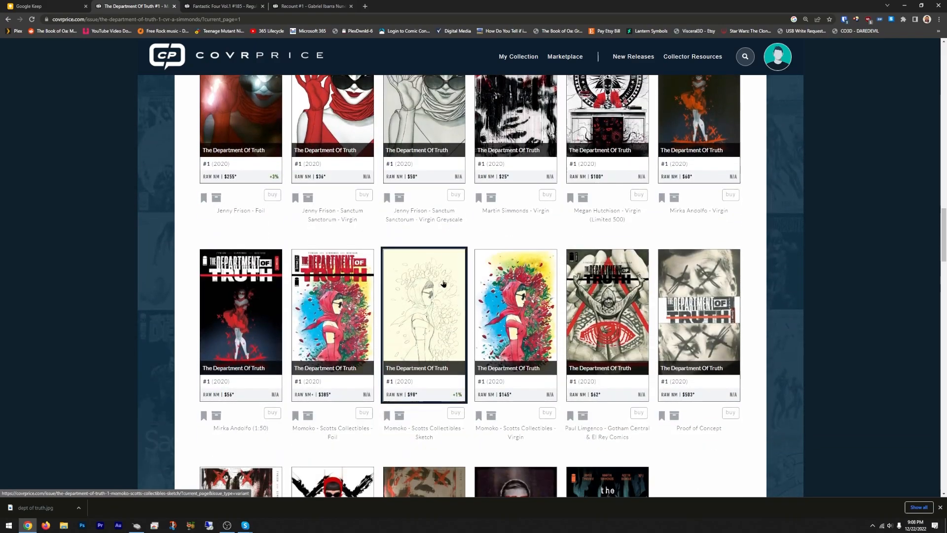
scroll(down, 3)
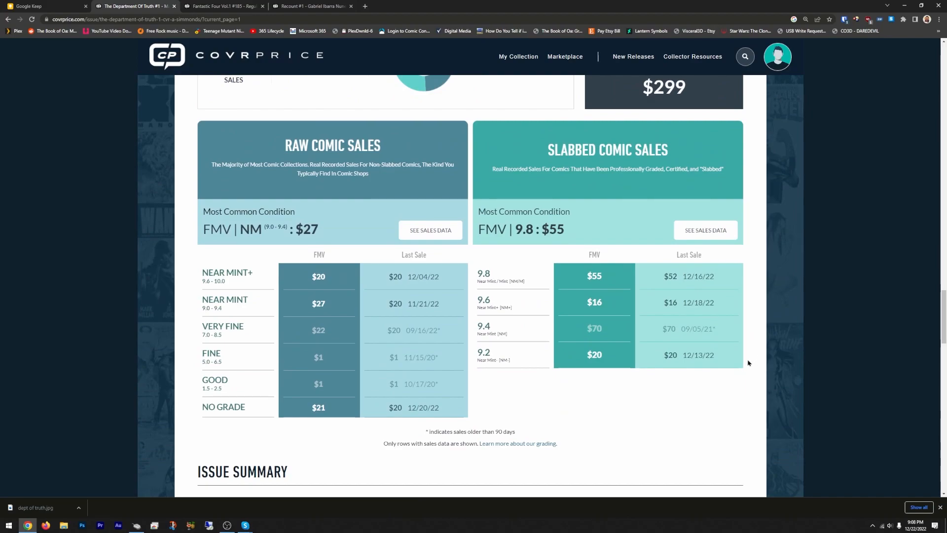
- Scroll to the raw and slabbed sales tables and drag across the sales table area
scroll(up, 3)
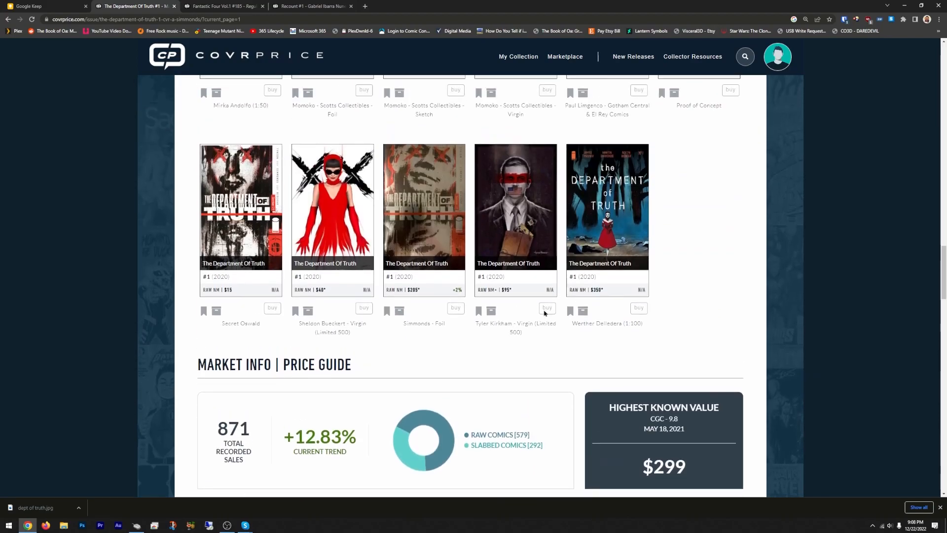
scroll(down, 3)
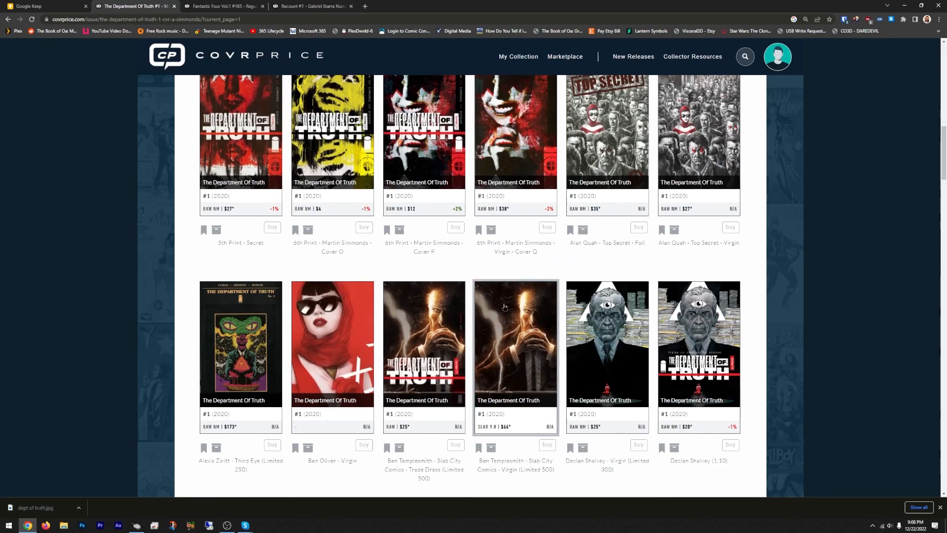
scroll(down, 3)
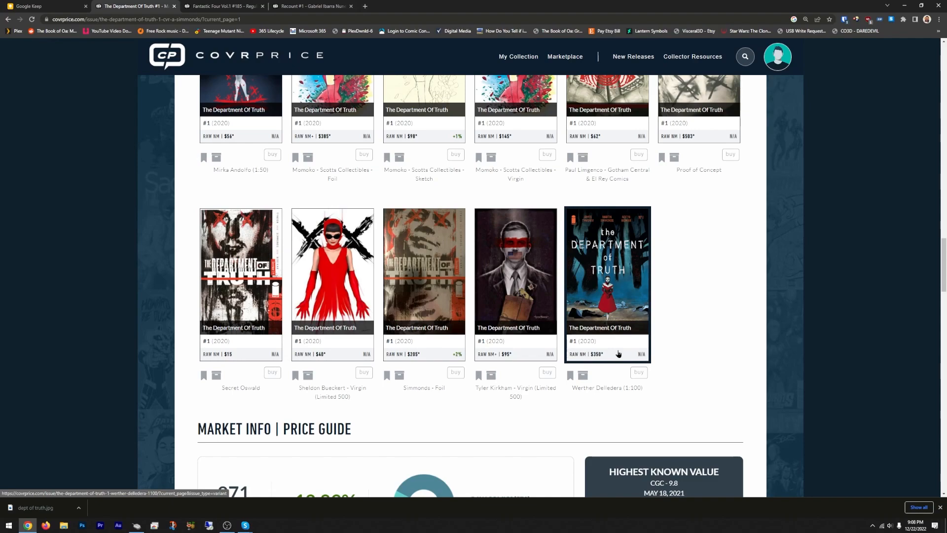
mouse_move(693, 377)
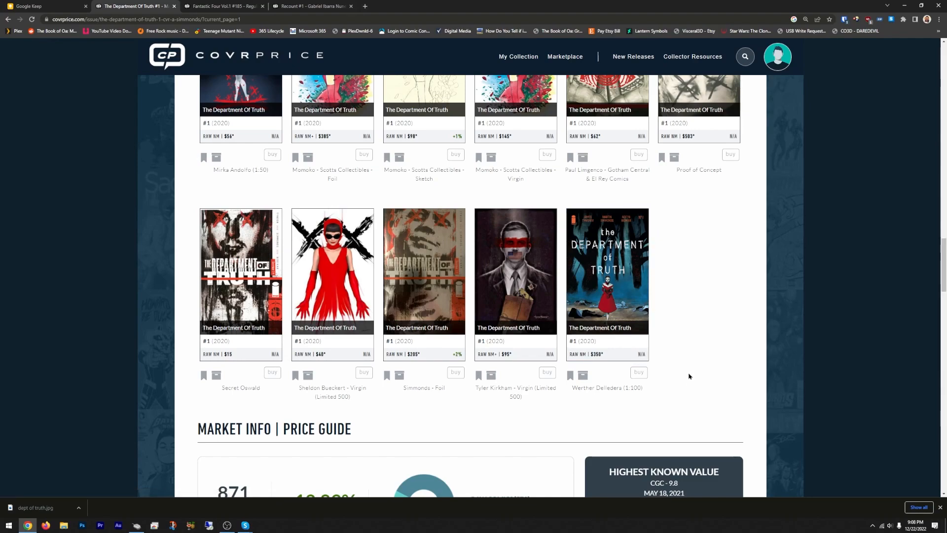
scroll(down, 3)
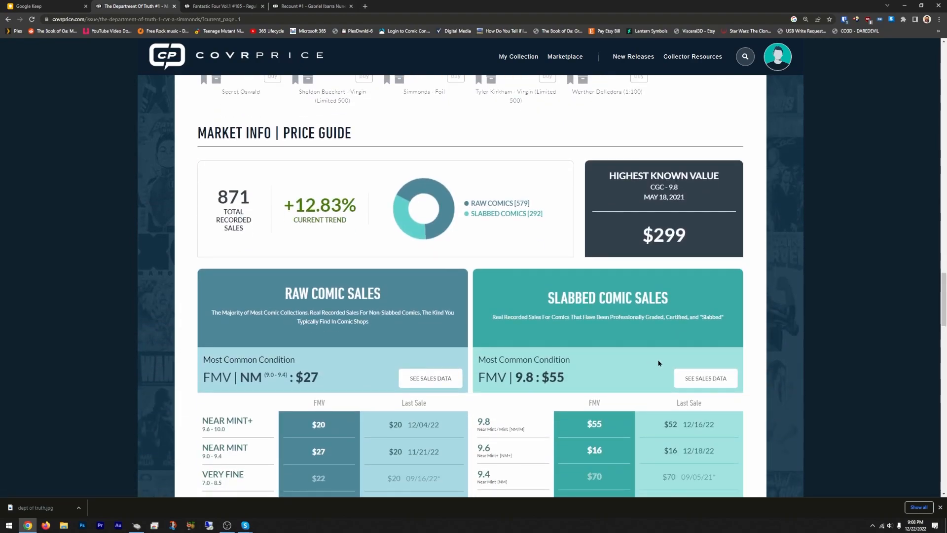
scroll(down, 3)
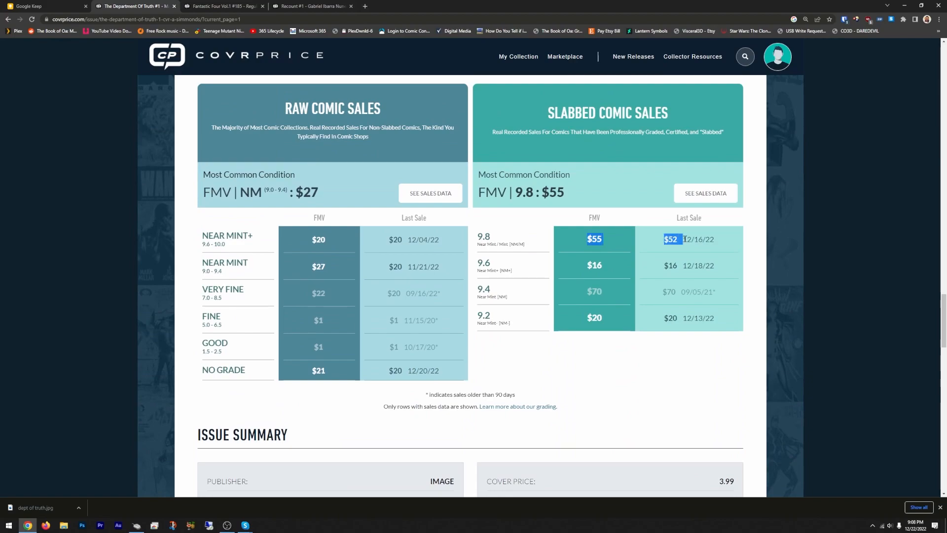
drag(662, 239, 713, 239)
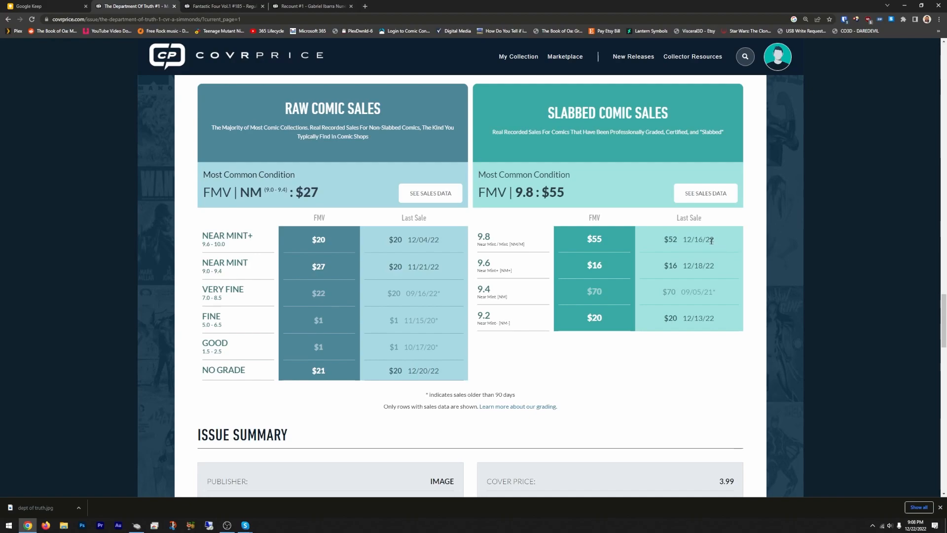
mouse_move(802, 393)
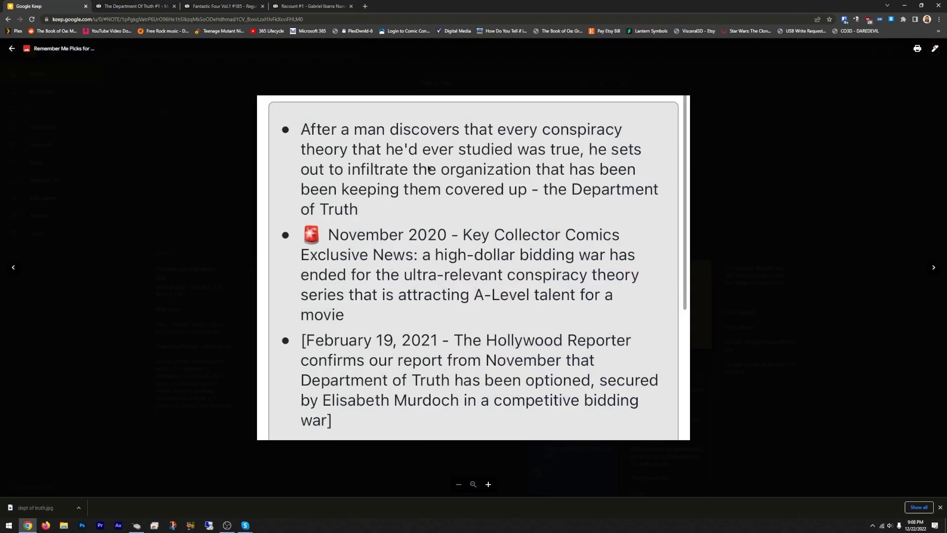
mouse_move(389, 165)
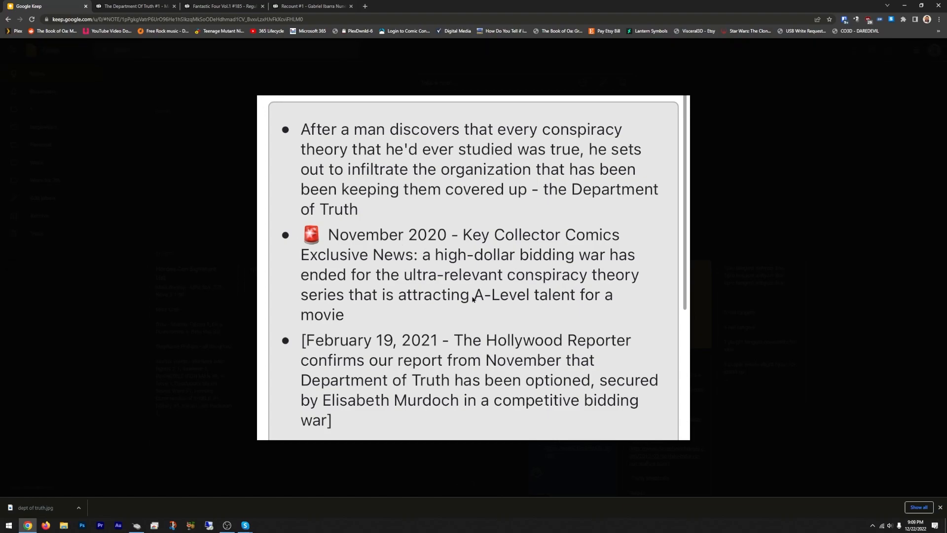
mouse_move(534, 307)
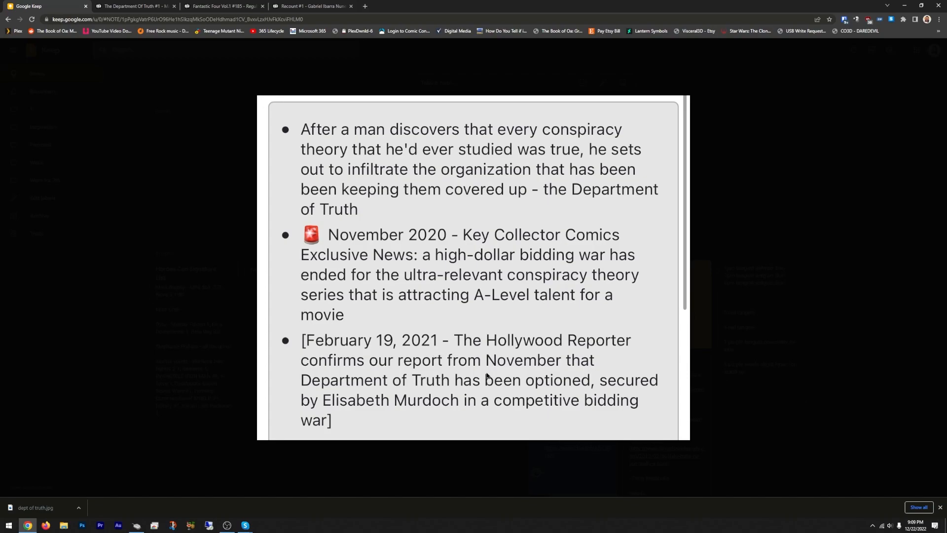
mouse_move(543, 402)
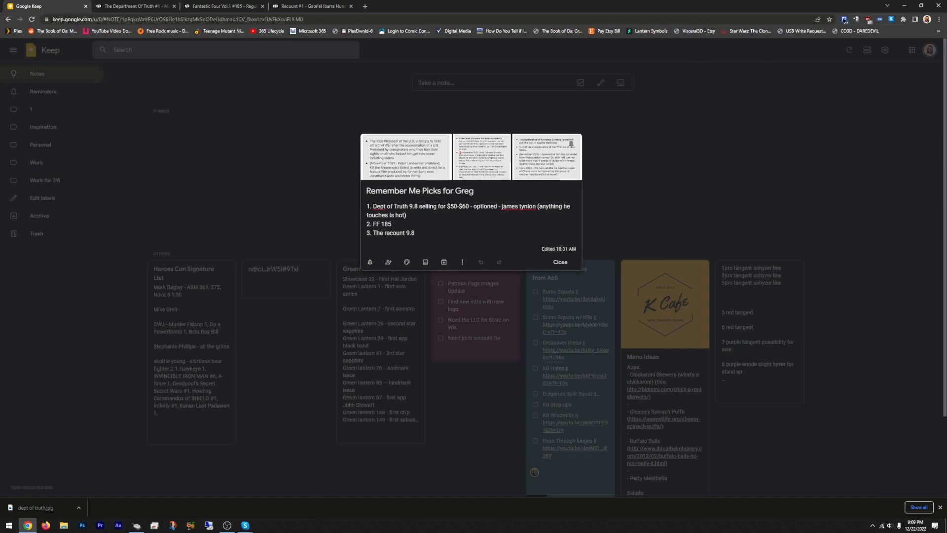
- Return to the Department of Truth #1 CovrPrice tab and review its value overview
click(136, 5)
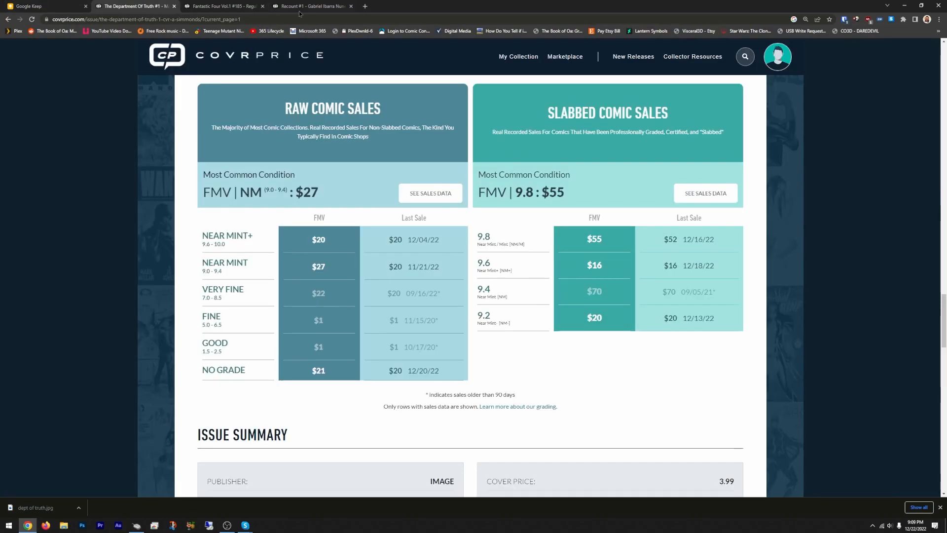
scroll(down, 3)
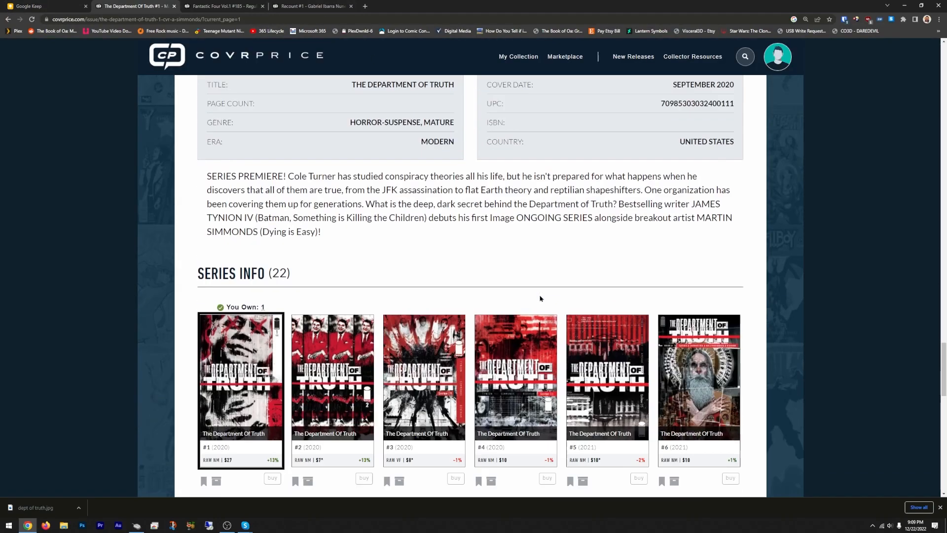
scroll(down, 3)
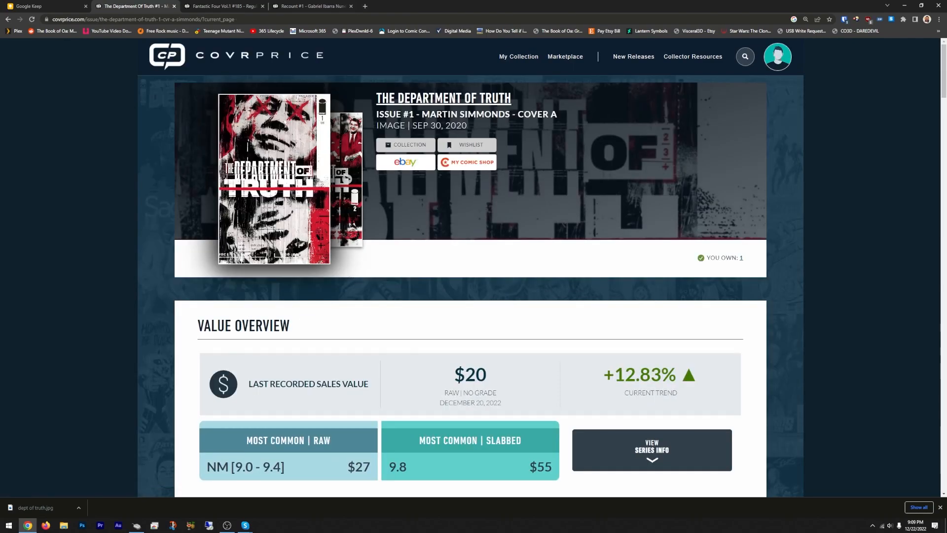
scroll(down, 3)
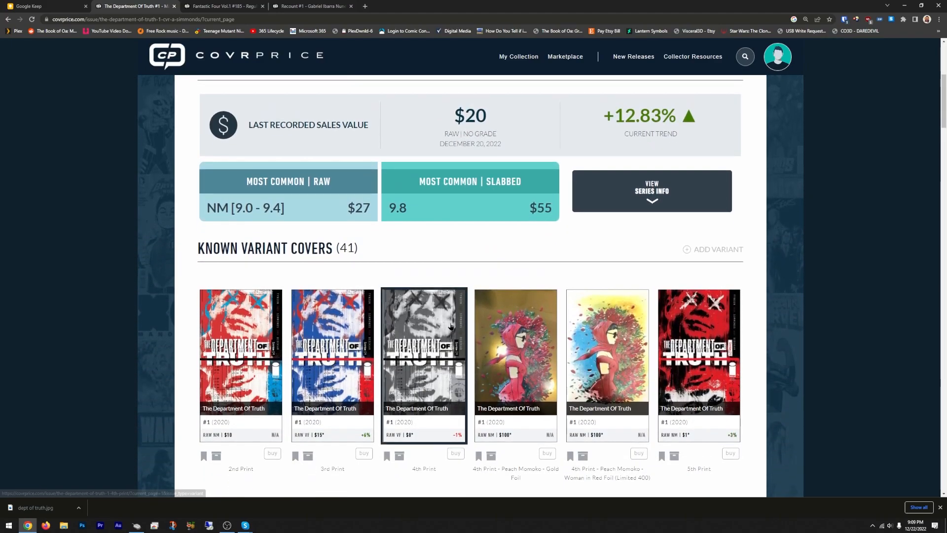
scroll(down, 3)
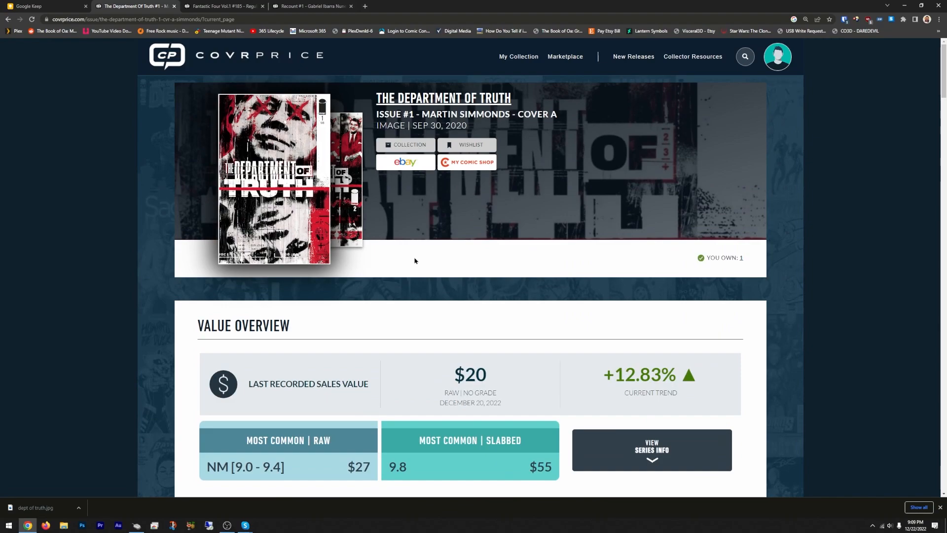
mouse_move(408, 209)
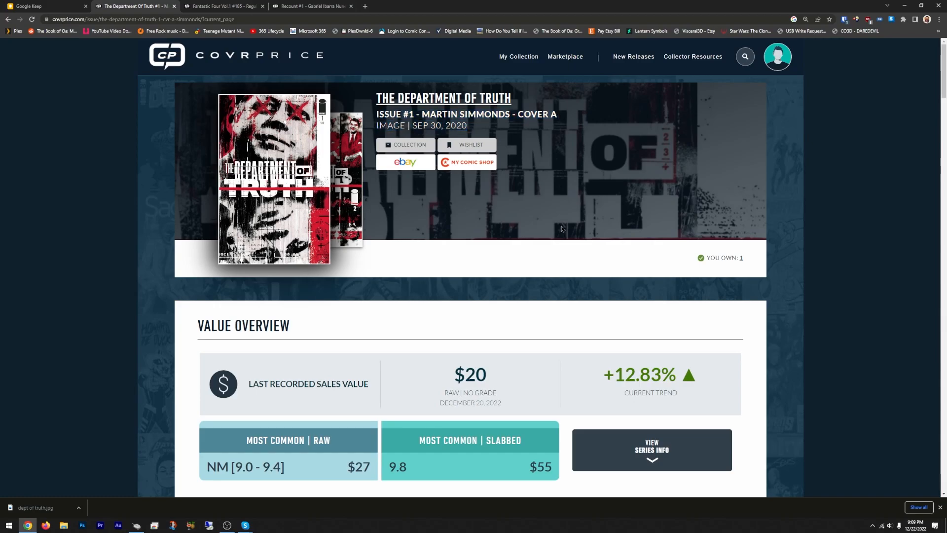
- Scroll down to the sales tables and highlight the $27 most common raw value
scroll(down, 3)
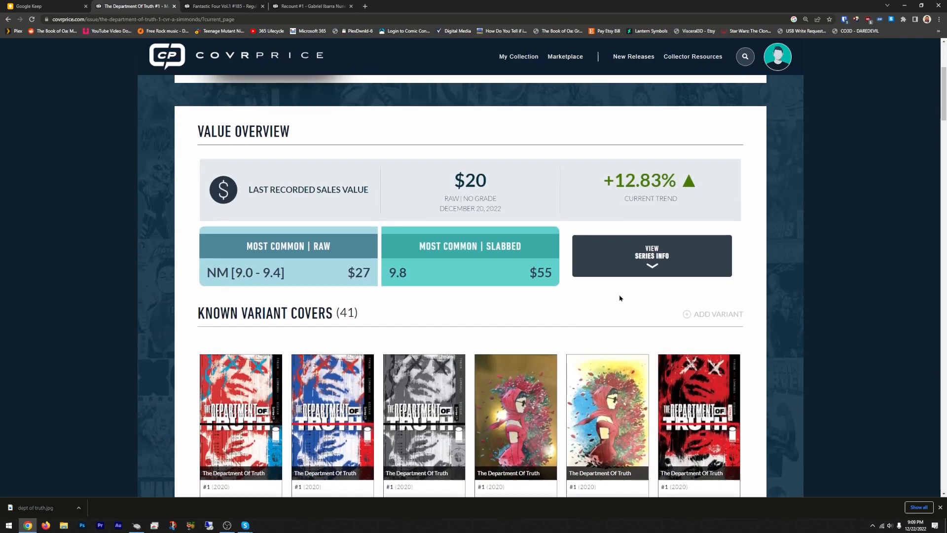
scroll(down, 3)
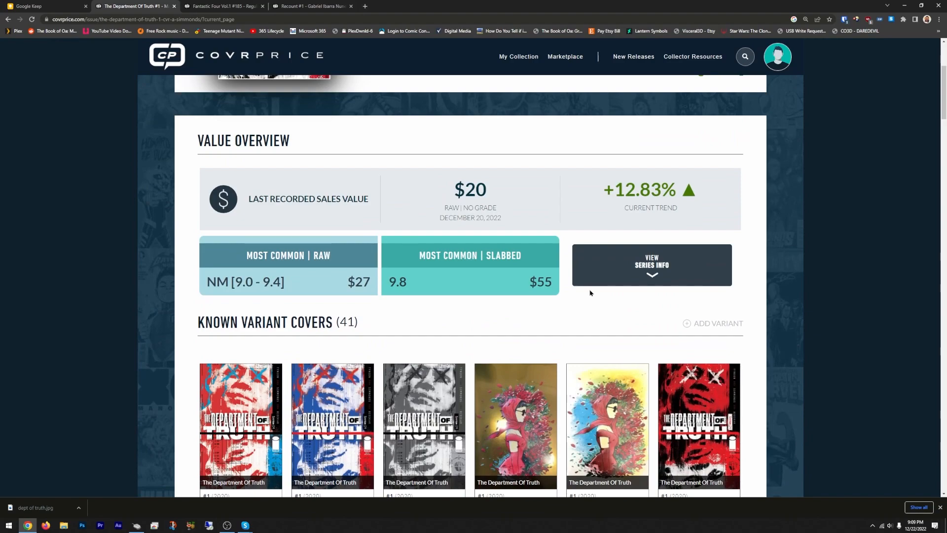
double_click(358, 281)
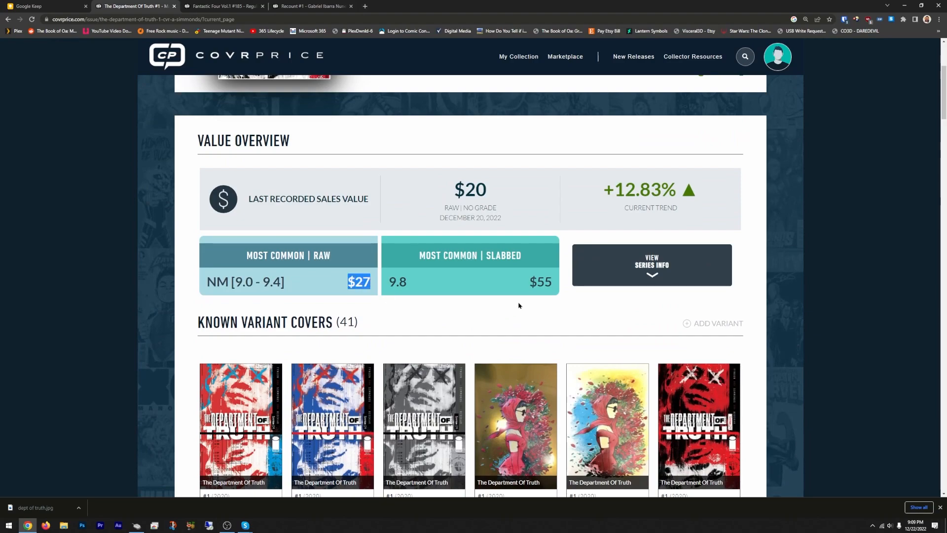
mouse_move(501, 302)
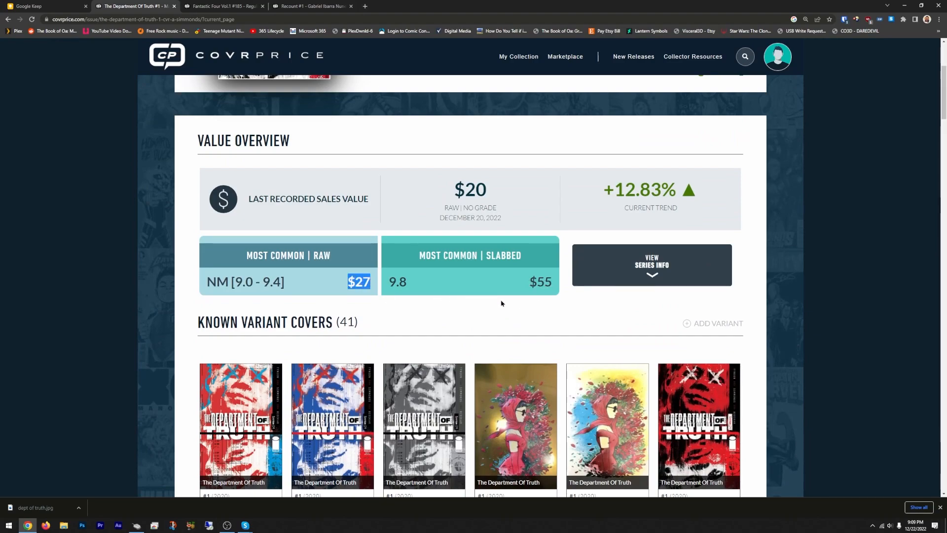
mouse_move(568, 302)
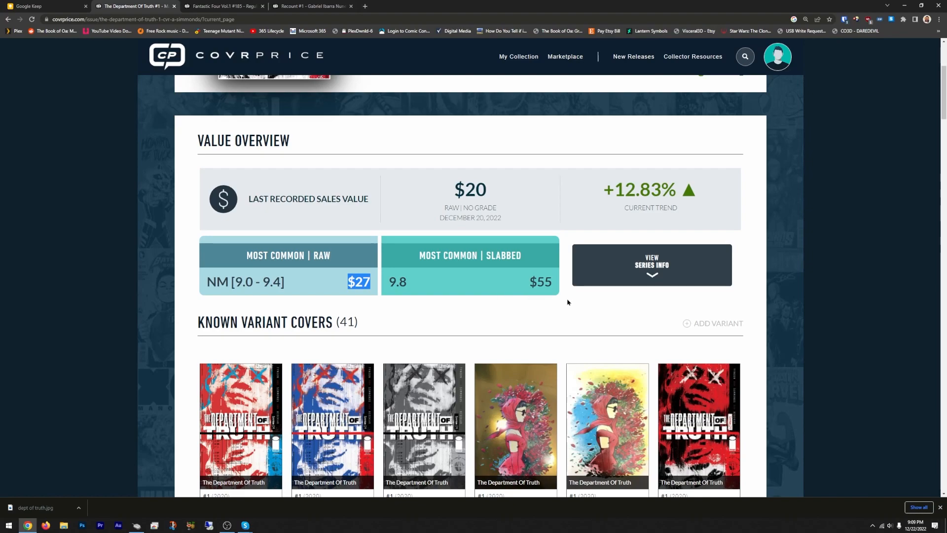
mouse_move(625, 323)
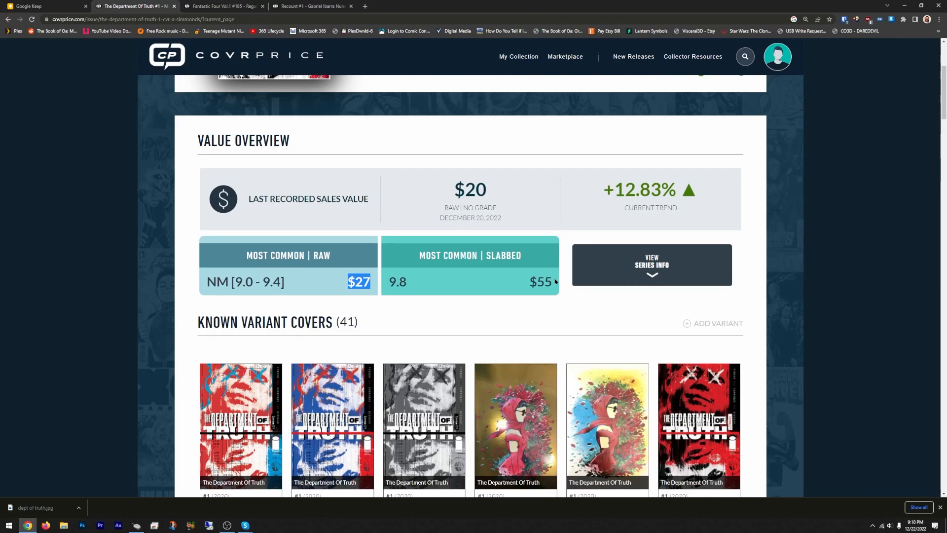
scroll(down, 3)
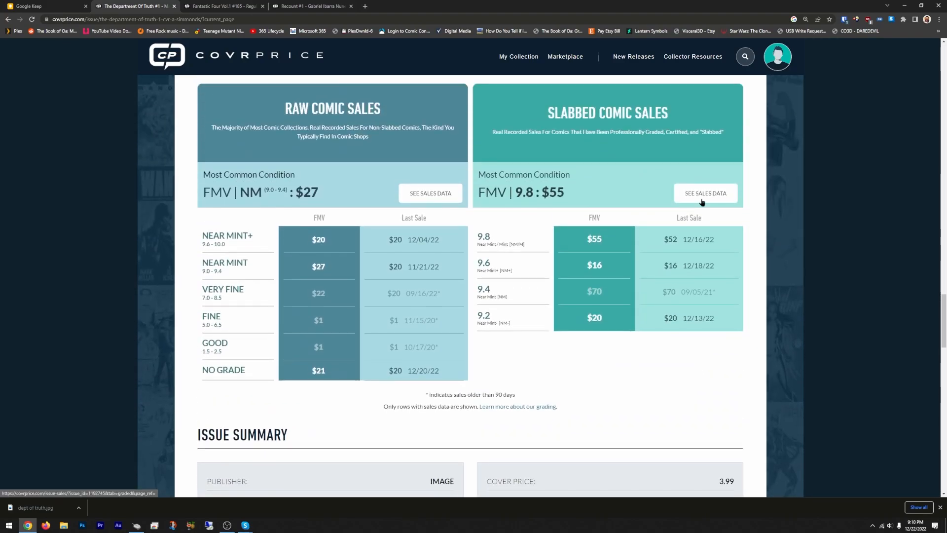
- Open the slabbed sales data and scroll to the list of 292 sales
click(705, 192)
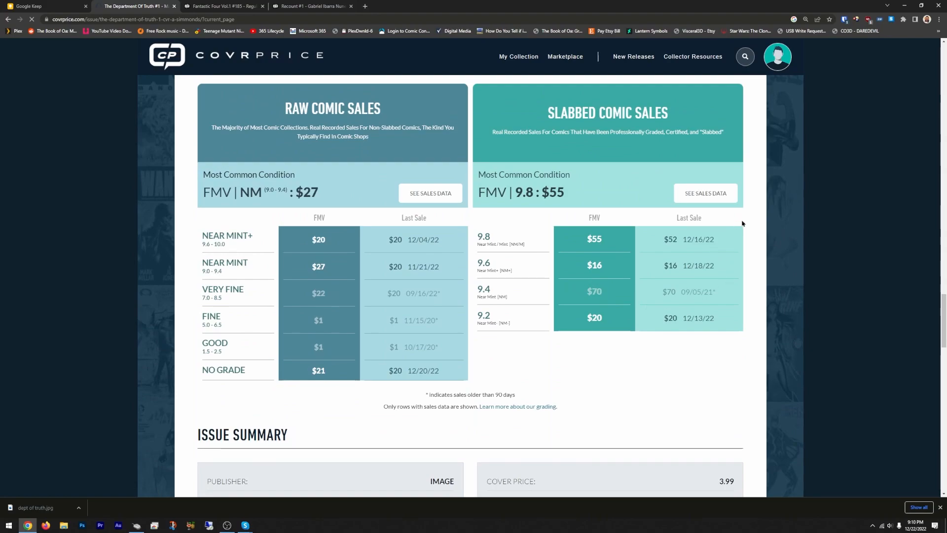
click(704, 194)
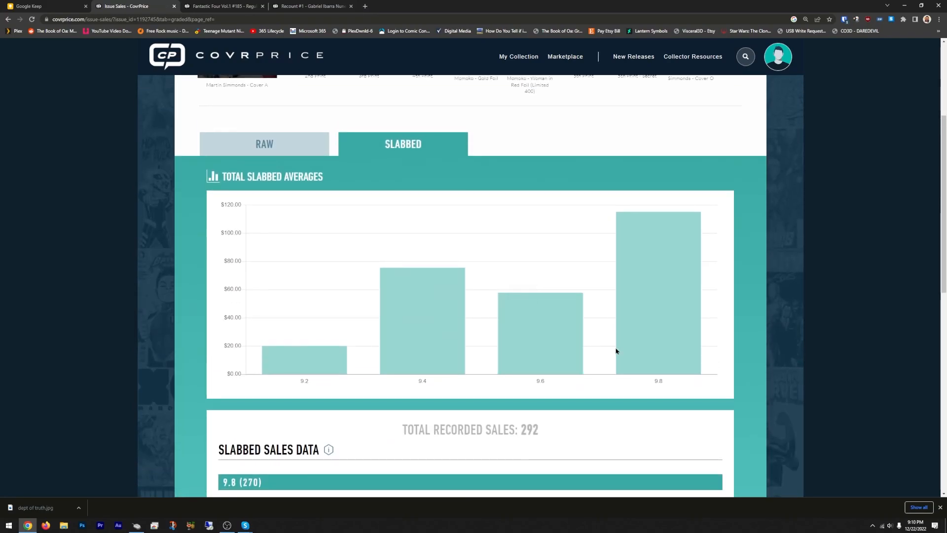
scroll(down, 3)
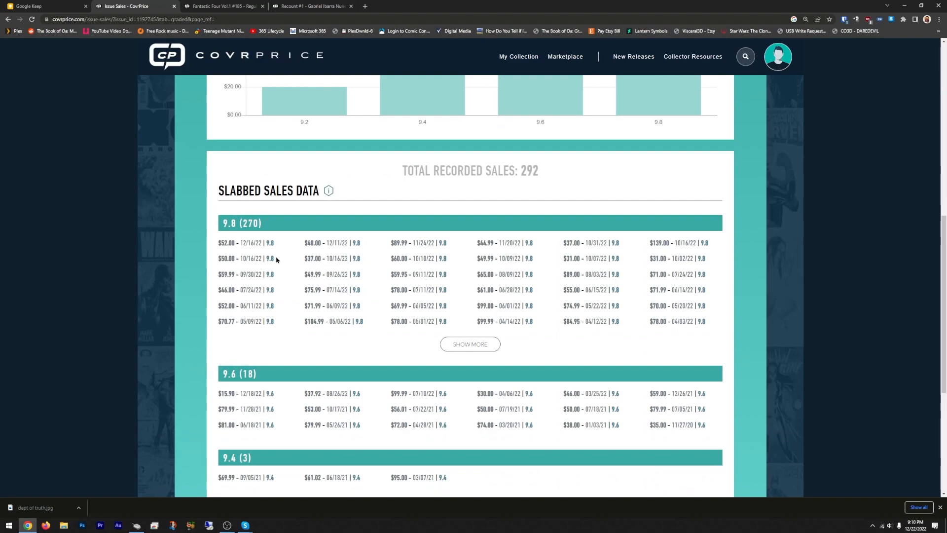
mouse_move(347, 253)
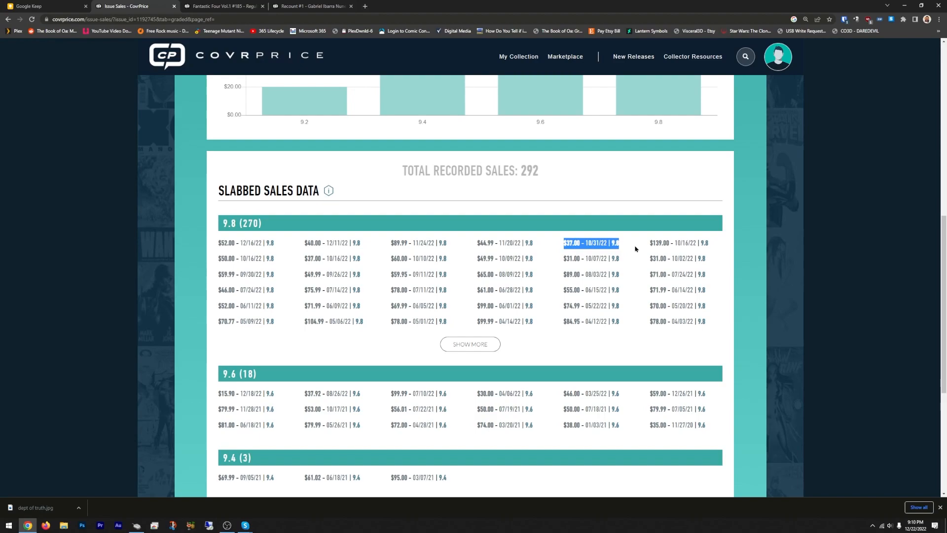
mouse_move(595, 271)
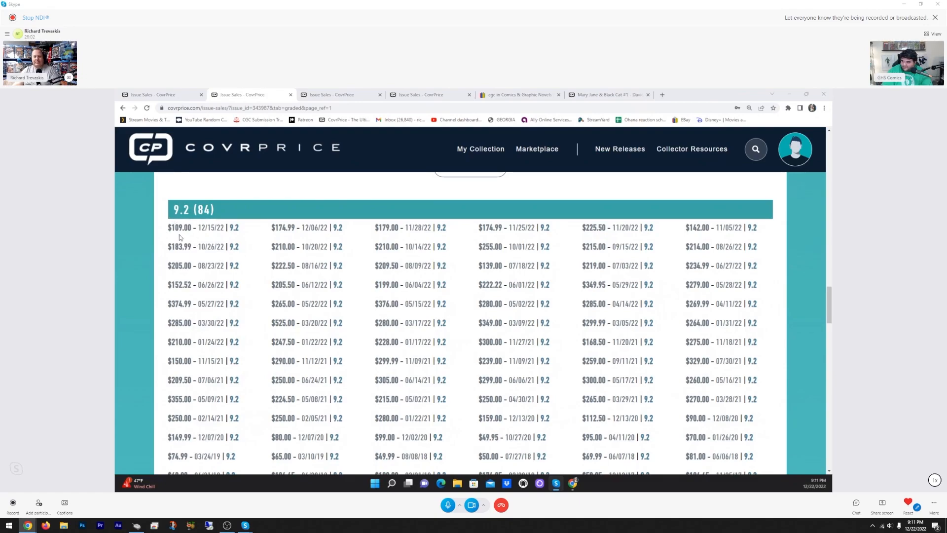
mouse_move(283, 240)
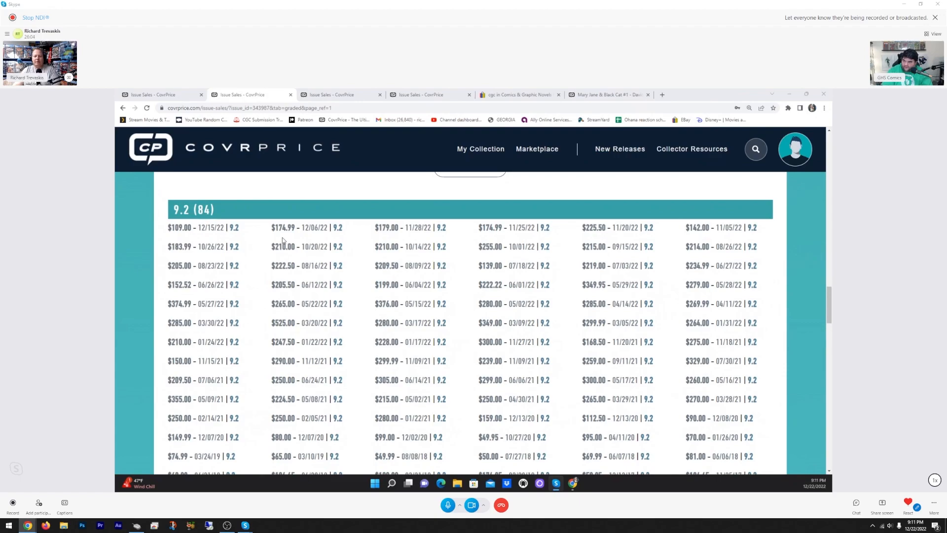
mouse_move(583, 248)
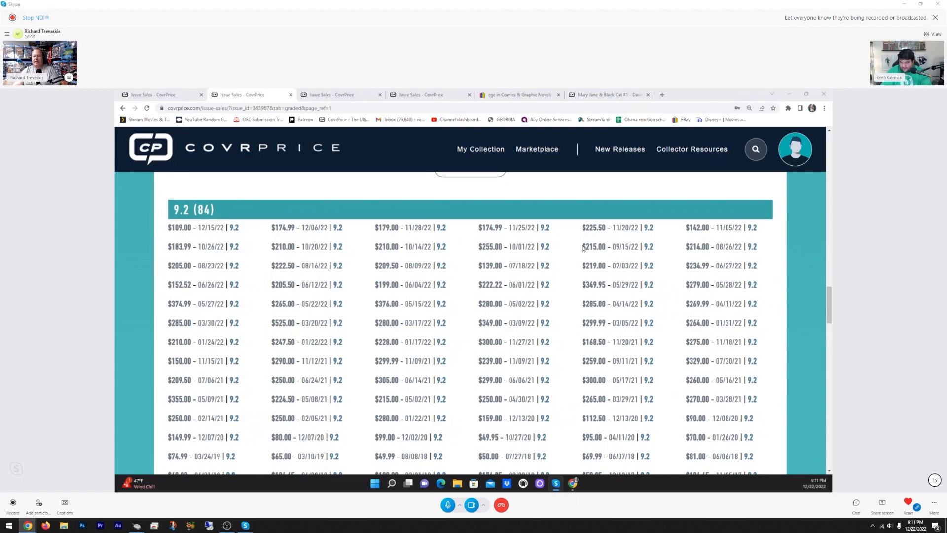
- Drag across the shared CovrPrice slabbed sales page in the Skype call
drag(326, 228, 549, 227)
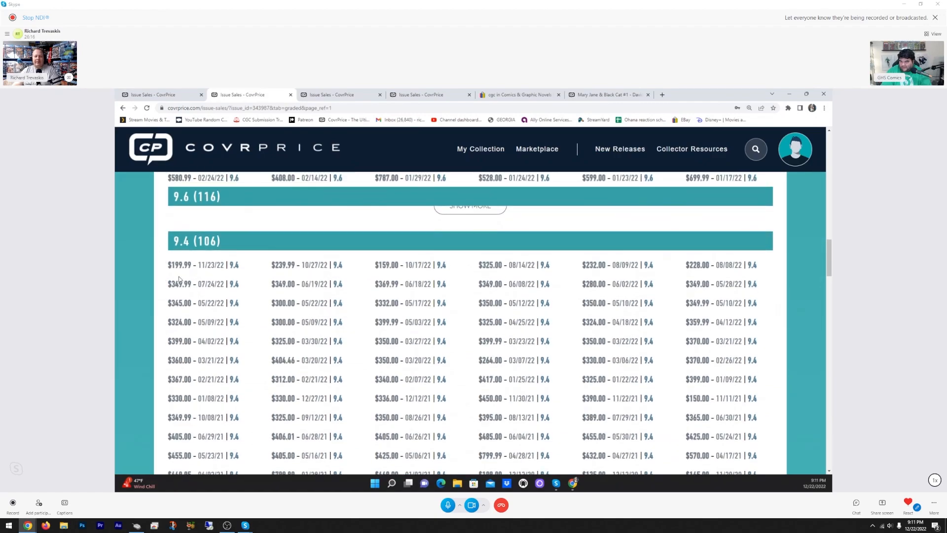
mouse_move(391, 271)
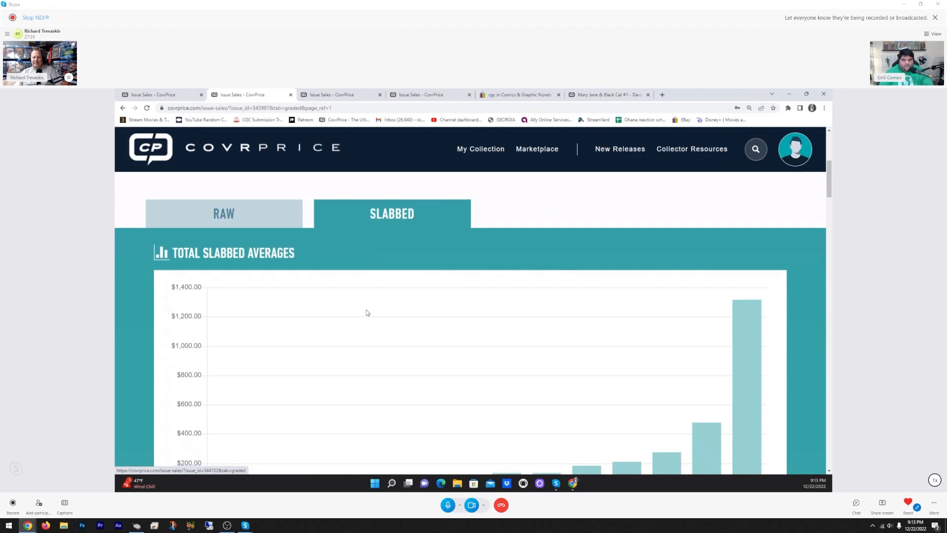
scroll(down, 3)
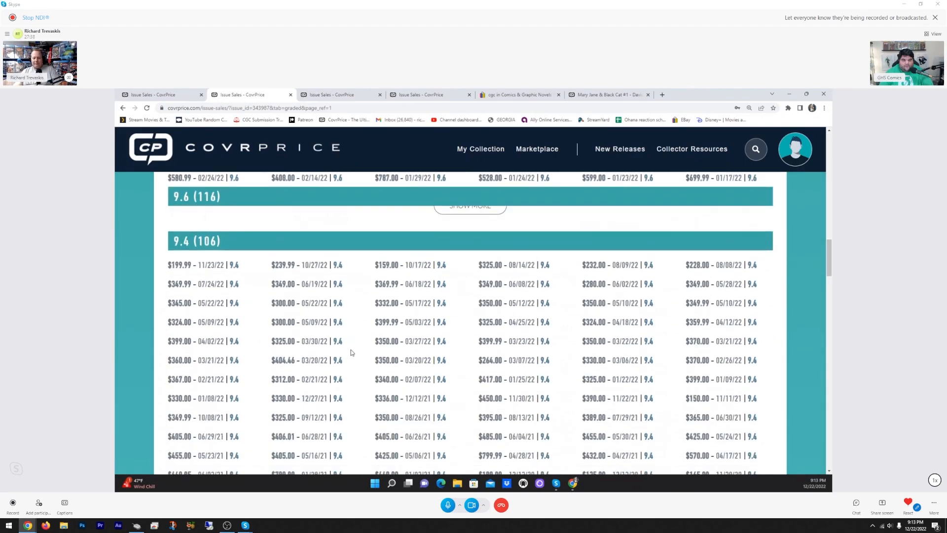
scroll(down, 3)
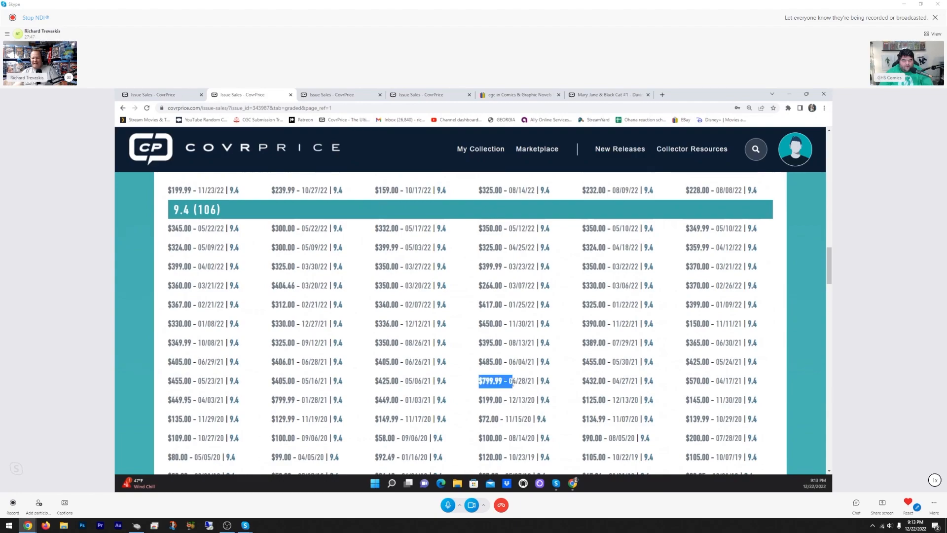
mouse_move(415, 390)
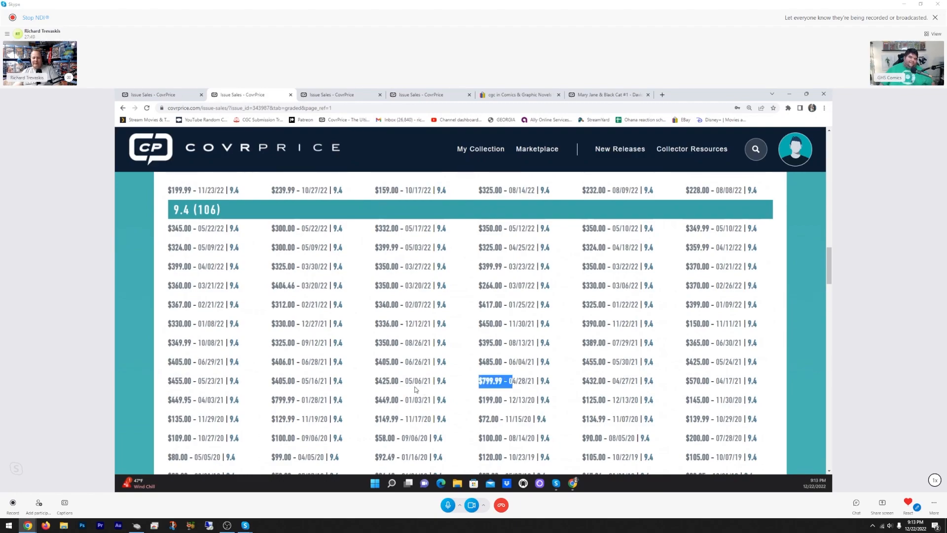
mouse_move(374, 386)
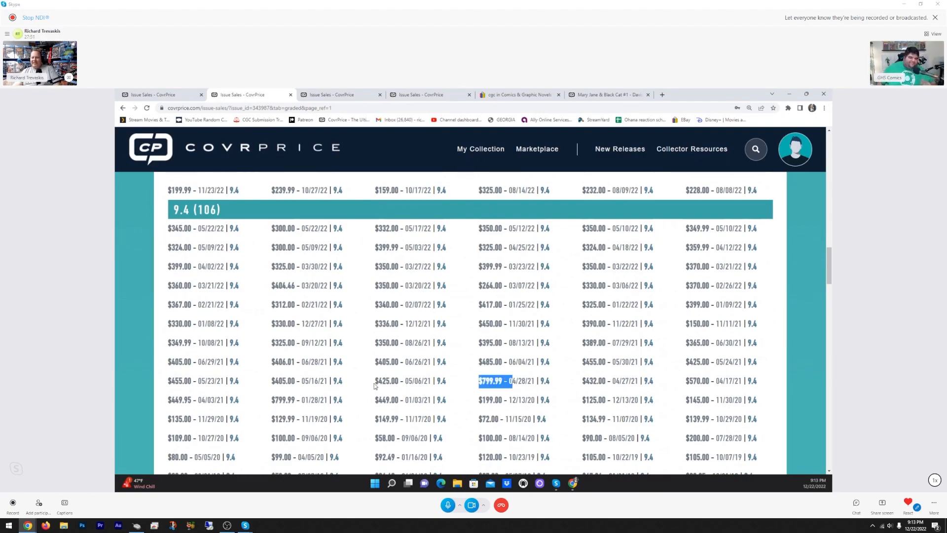
mouse_move(536, 394)
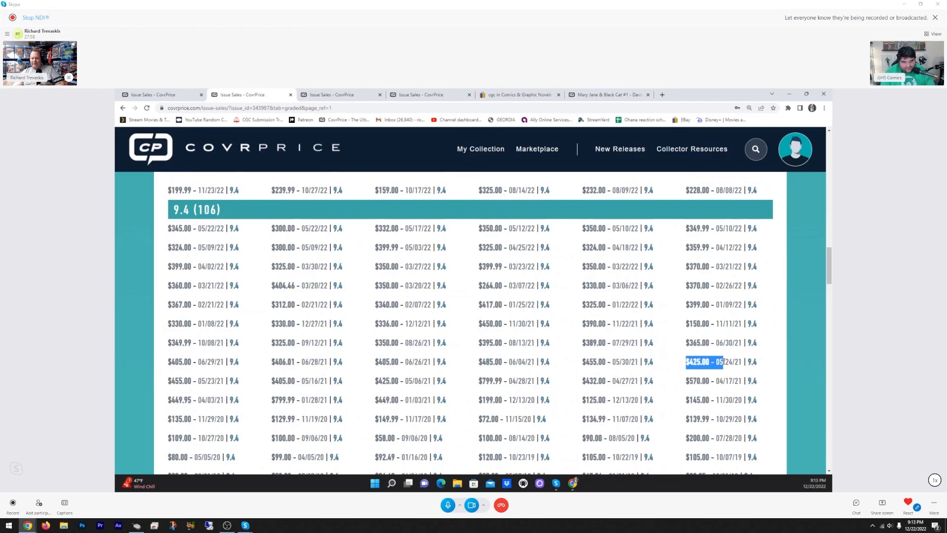
scroll(up, 3)
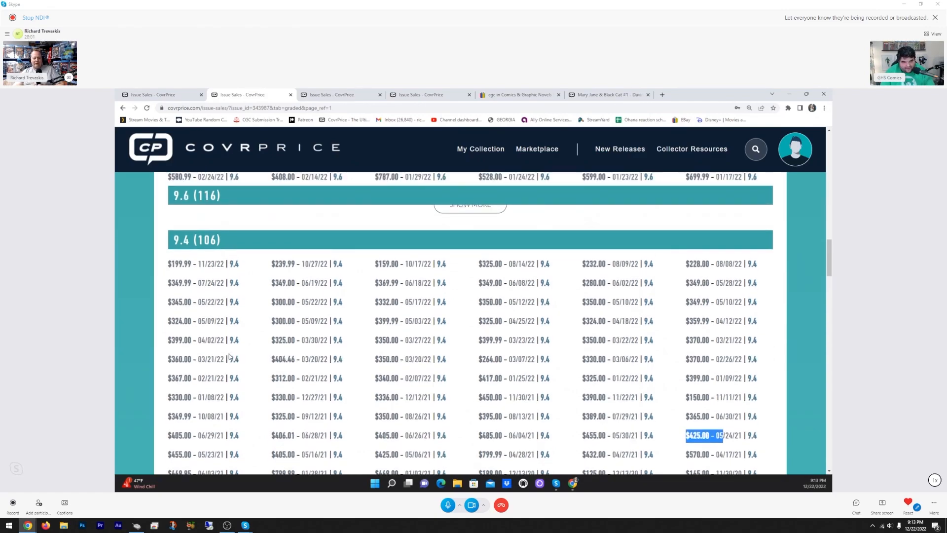
scroll(down, 3)
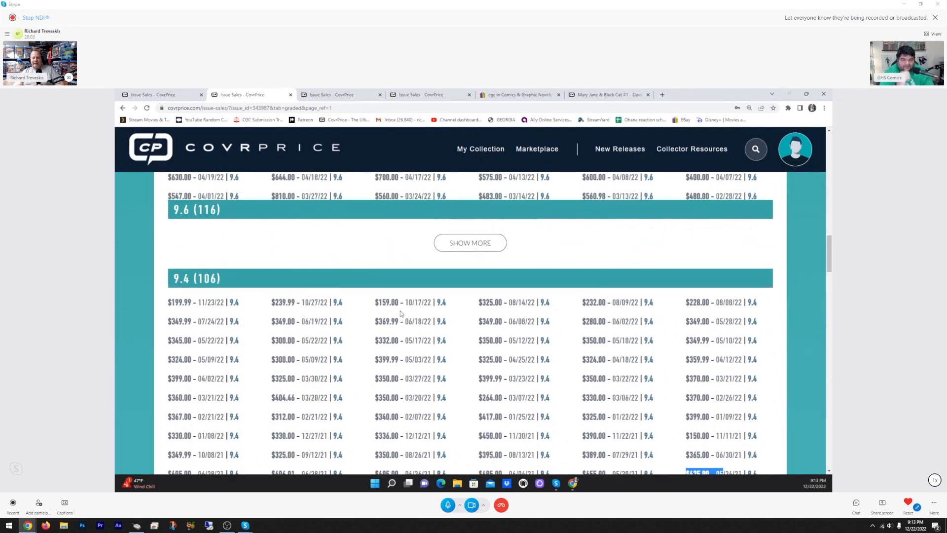
mouse_move(453, 383)
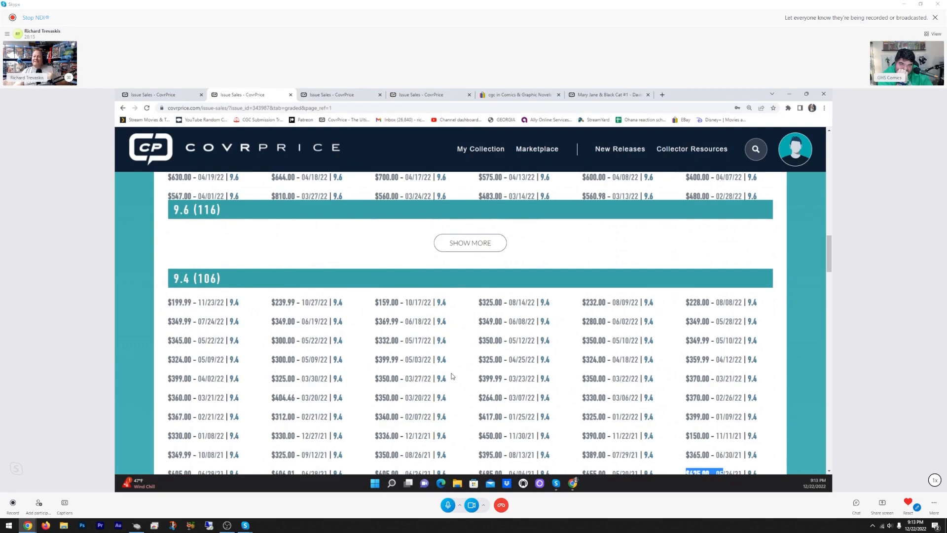
mouse_move(446, 377)
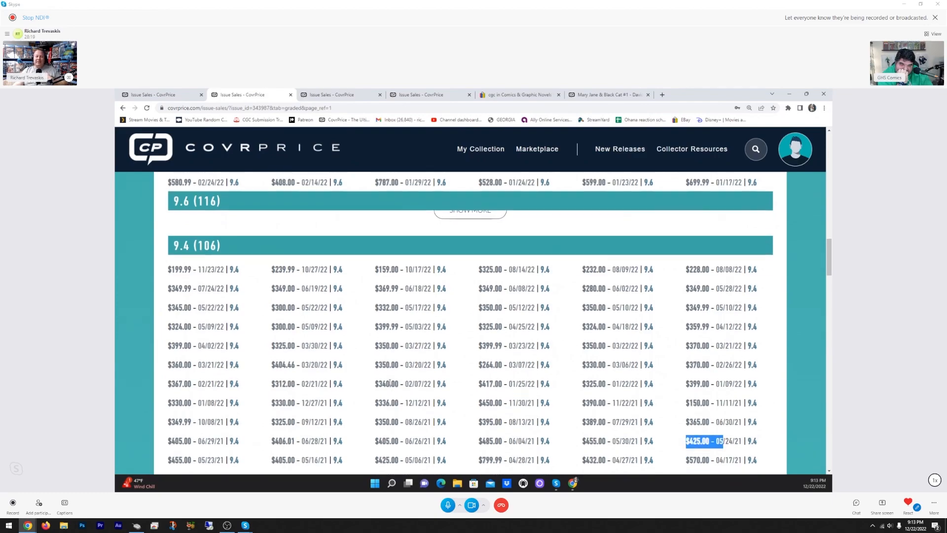
scroll(down, 3)
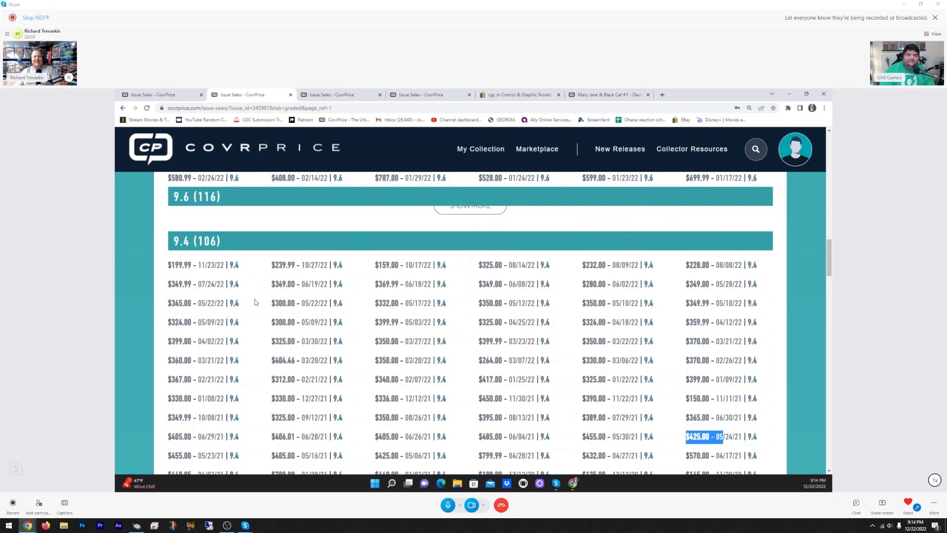
scroll(down, 3)
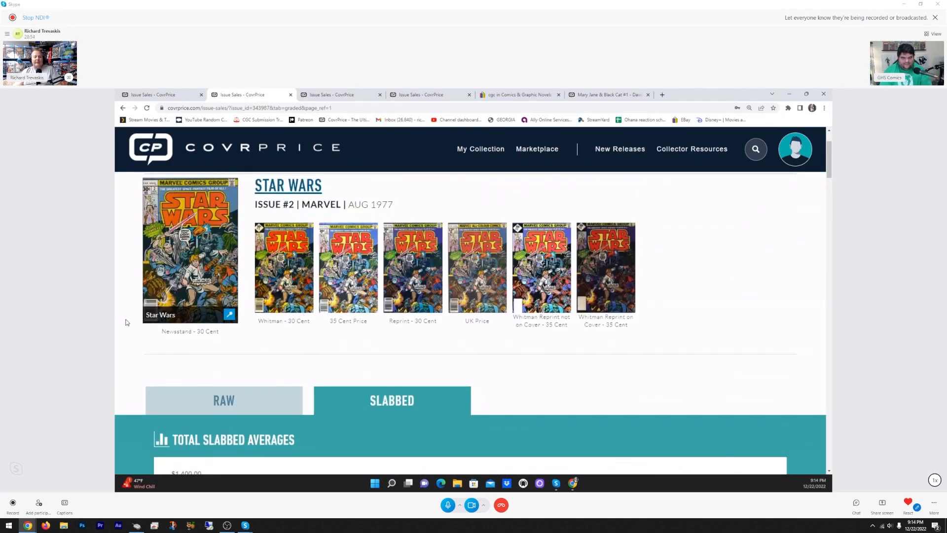
mouse_move(134, 319)
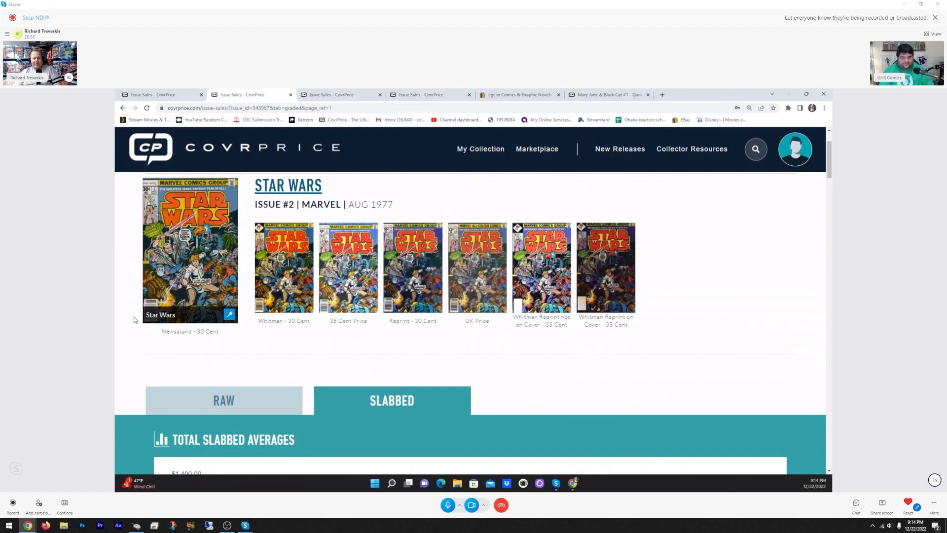
mouse_move(669, 299)
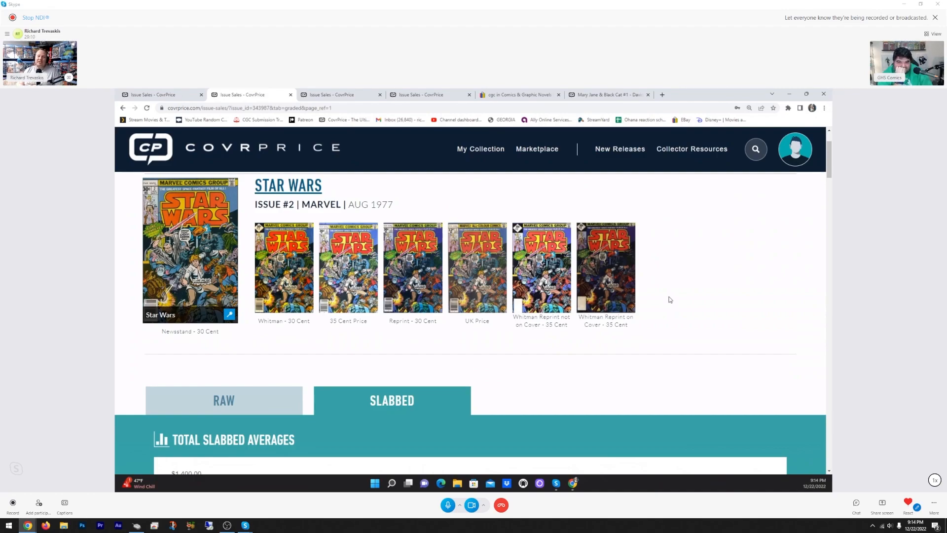
mouse_move(677, 314)
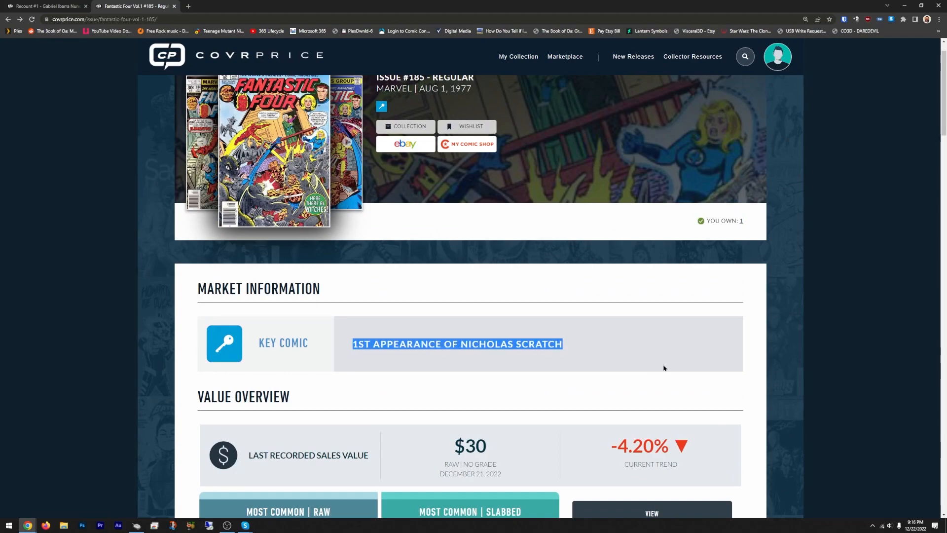
mouse_move(653, 374)
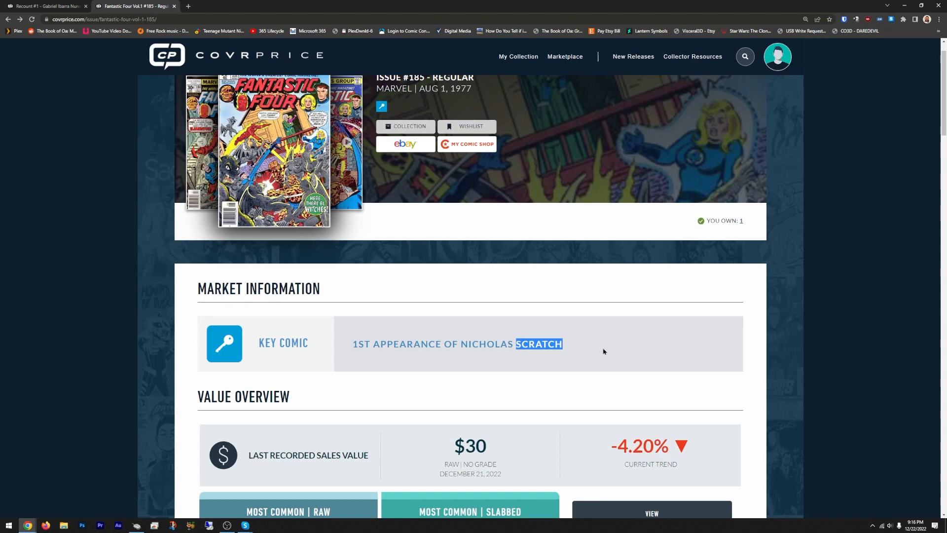
mouse_move(465, 434)
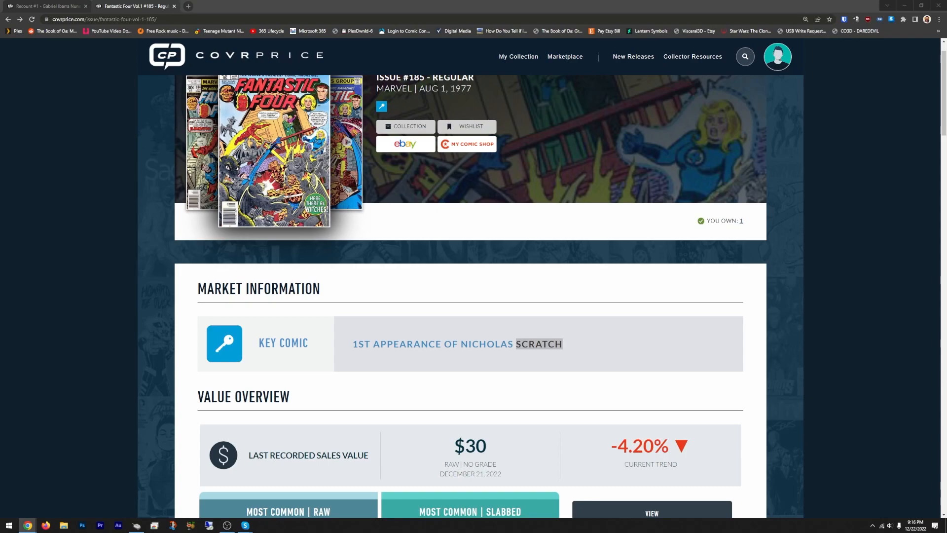
- Select the name SCRATCH in the Key Comic box on Fantastic Four #185
double_click(538, 344)
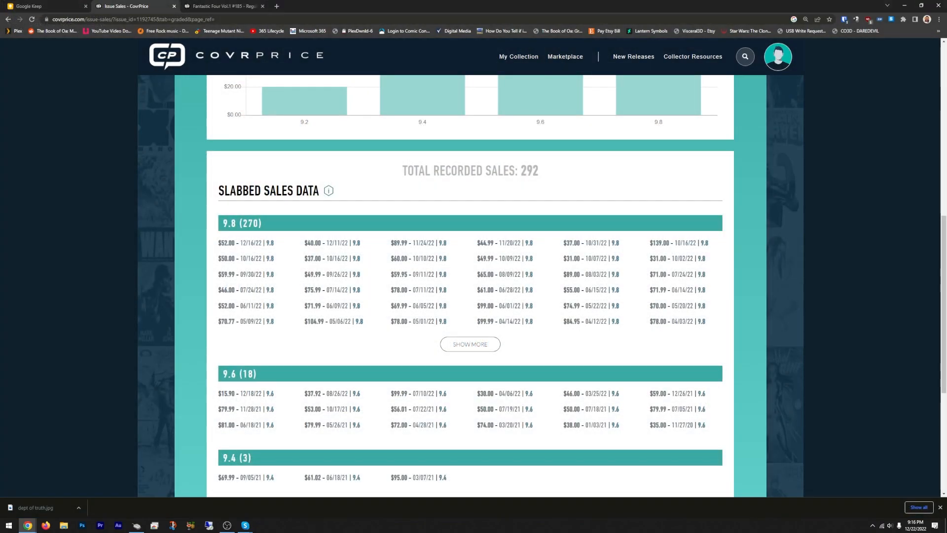
- Switch to the Google Keep tab holding the recommended picks notes
click(45, 6)
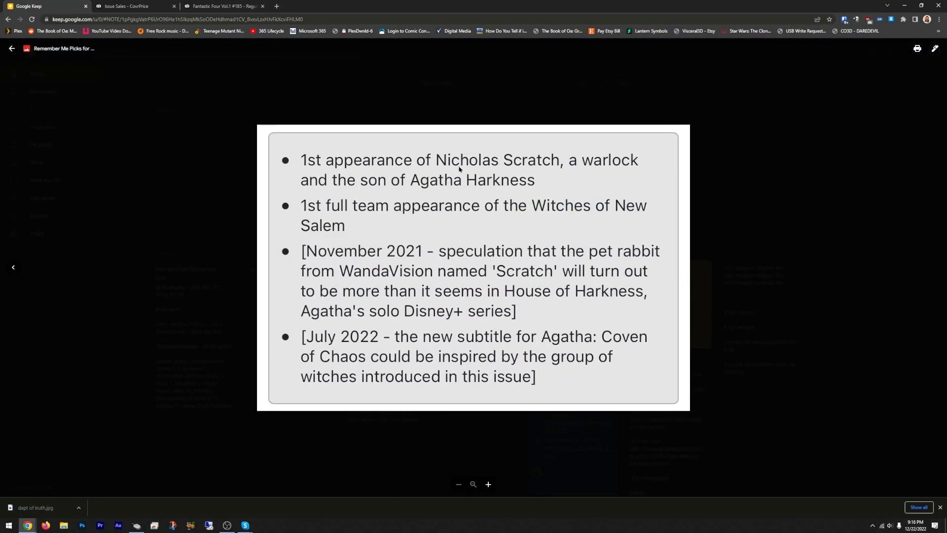
mouse_move(849, 258)
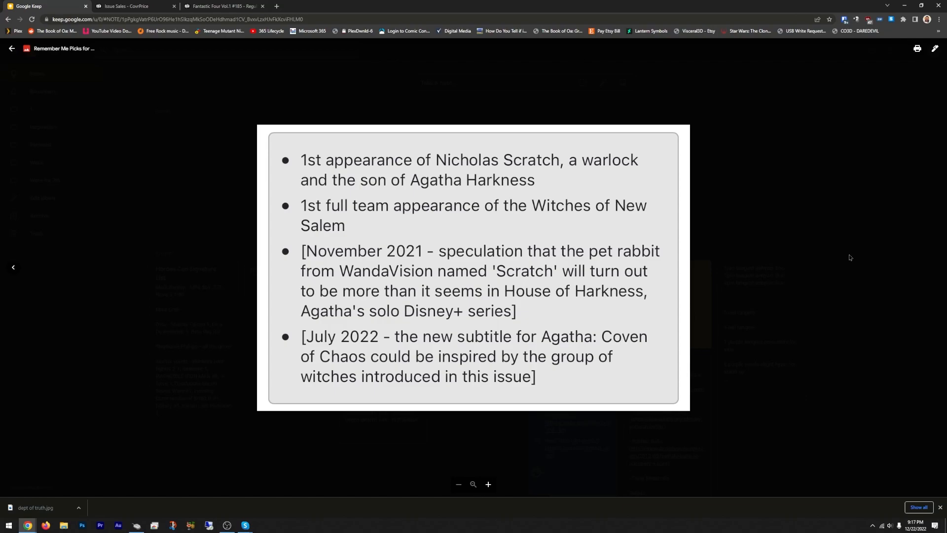
mouse_move(880, 158)
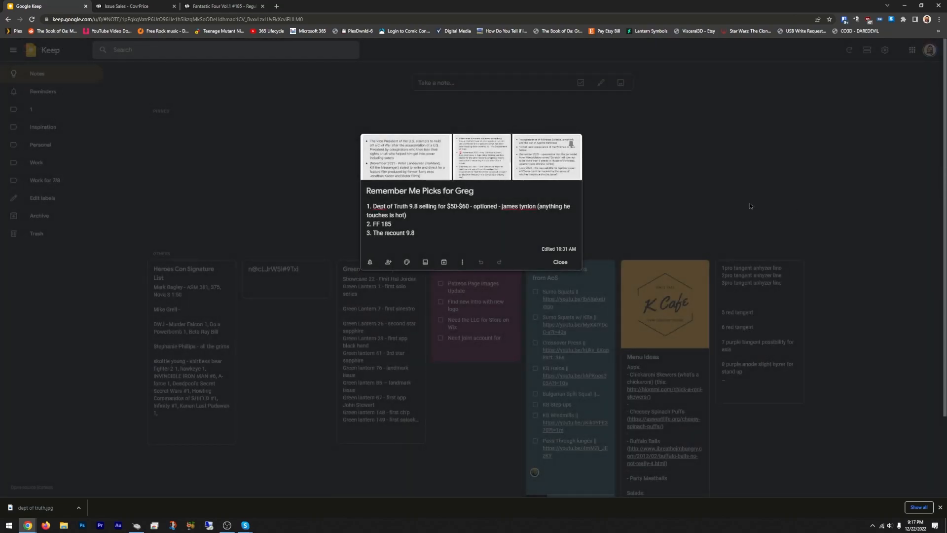
- Return to The Department of Truth #1 slabbed sales tab and scroll to its averages chart
click(133, 6)
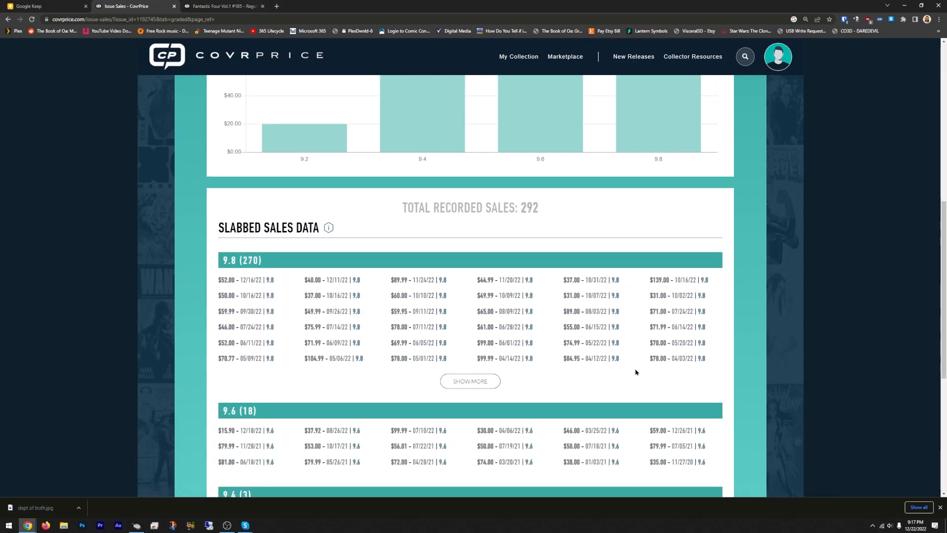
mouse_move(436, 133)
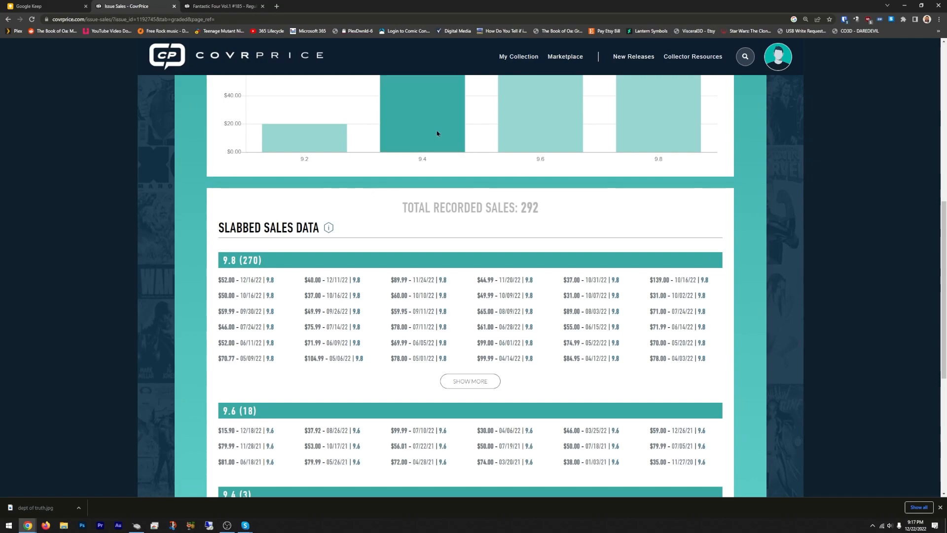
mouse_move(805, 293)
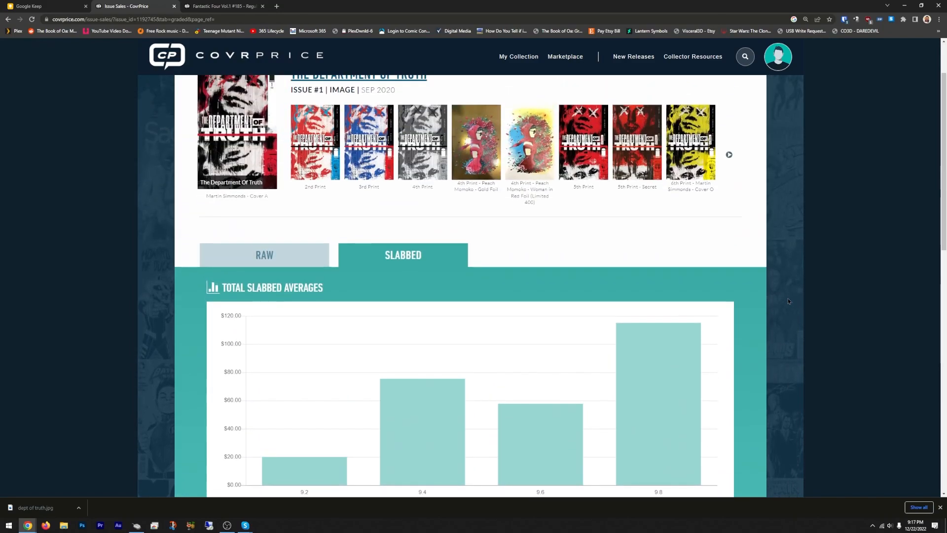
scroll(down, 3)
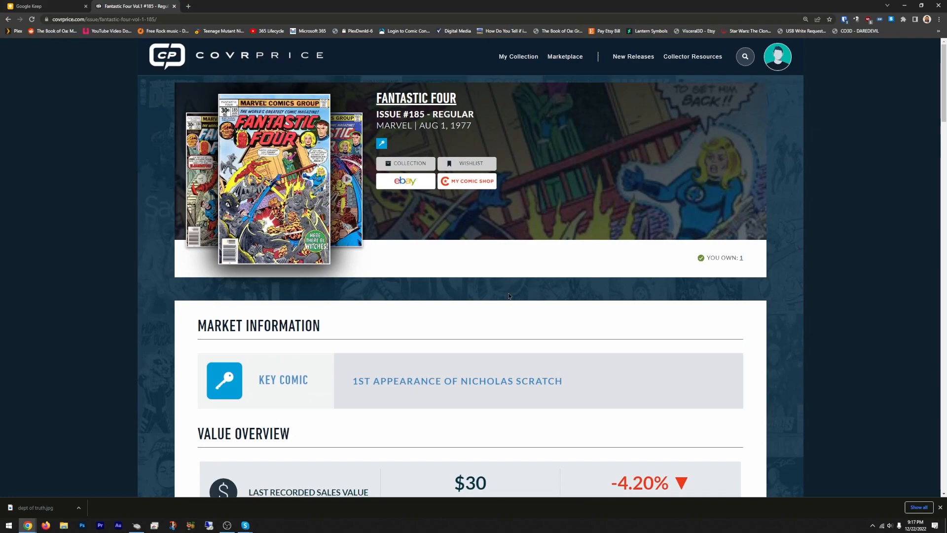
- Highlight the $156 9.6 slabbed value on Fantastic Four #185, then scroll to the FMV tables
scroll(down, 3)
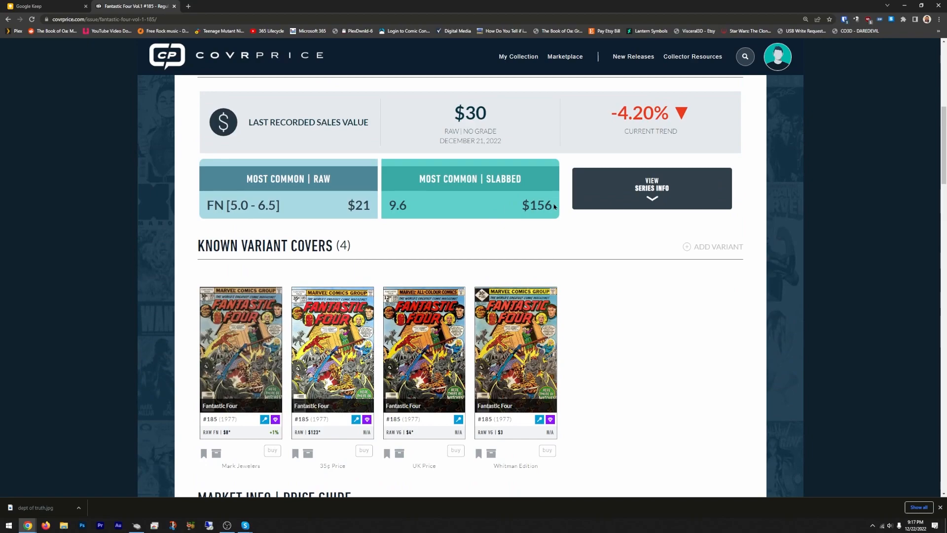
double_click(536, 204)
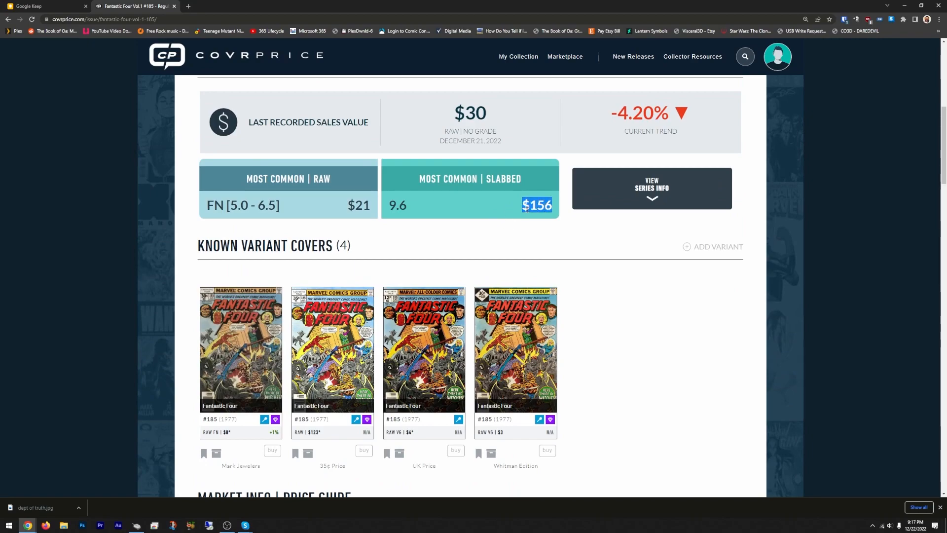
click(602, 278)
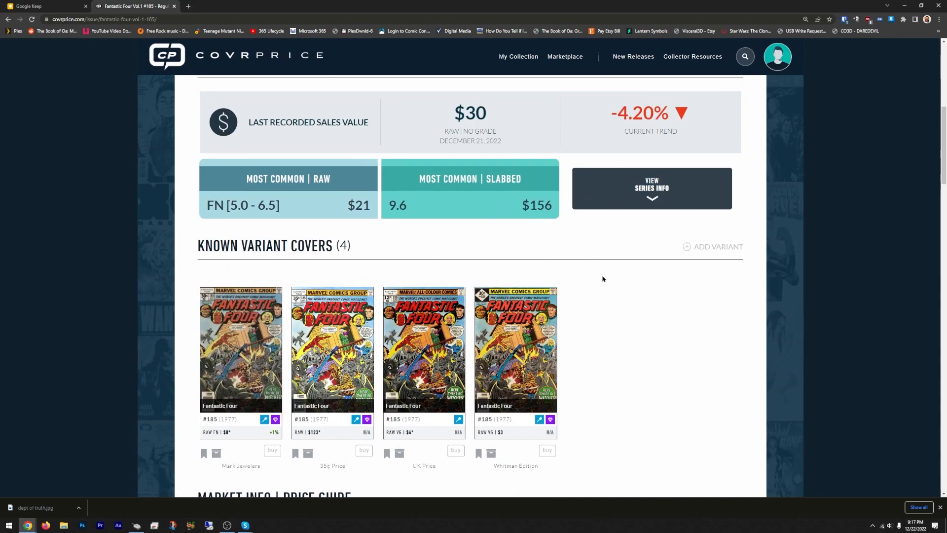
scroll(down, 3)
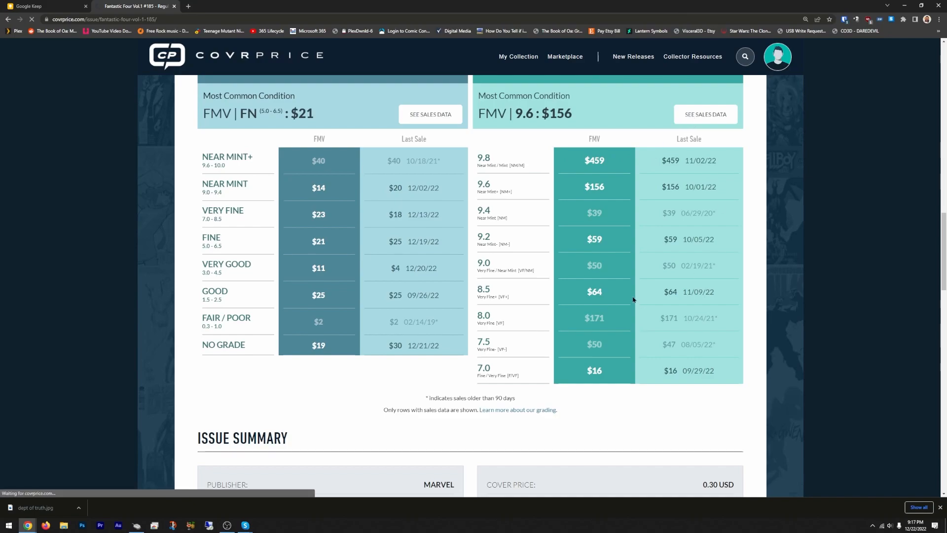
click(704, 114)
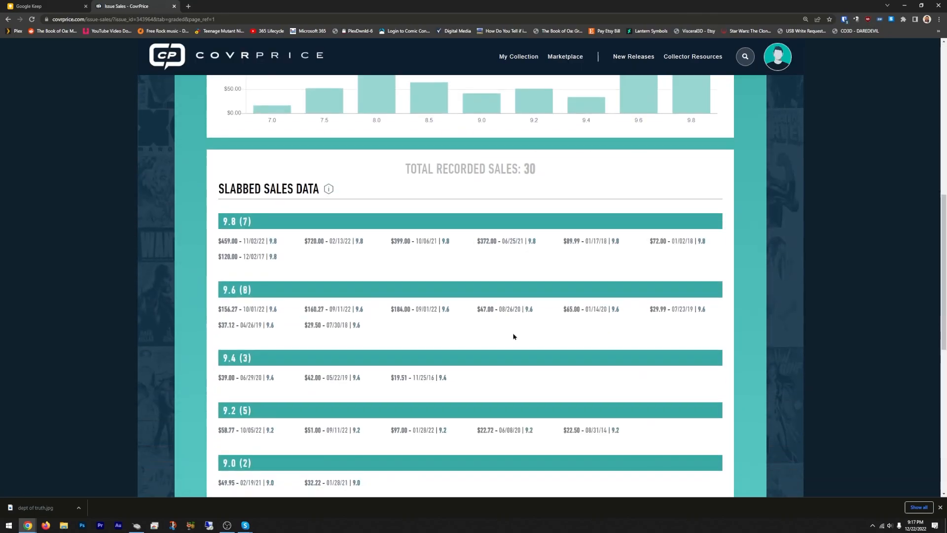
scroll(down, 3)
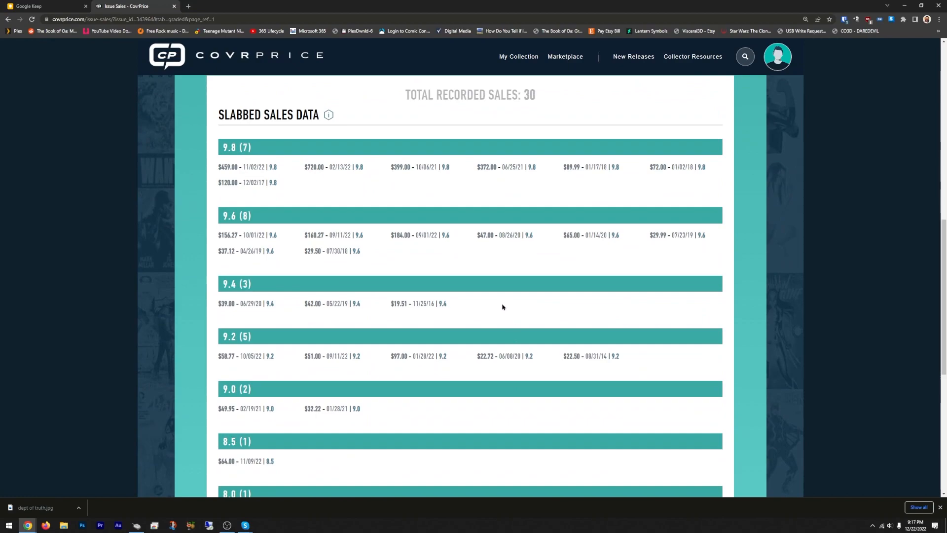
mouse_move(474, 282)
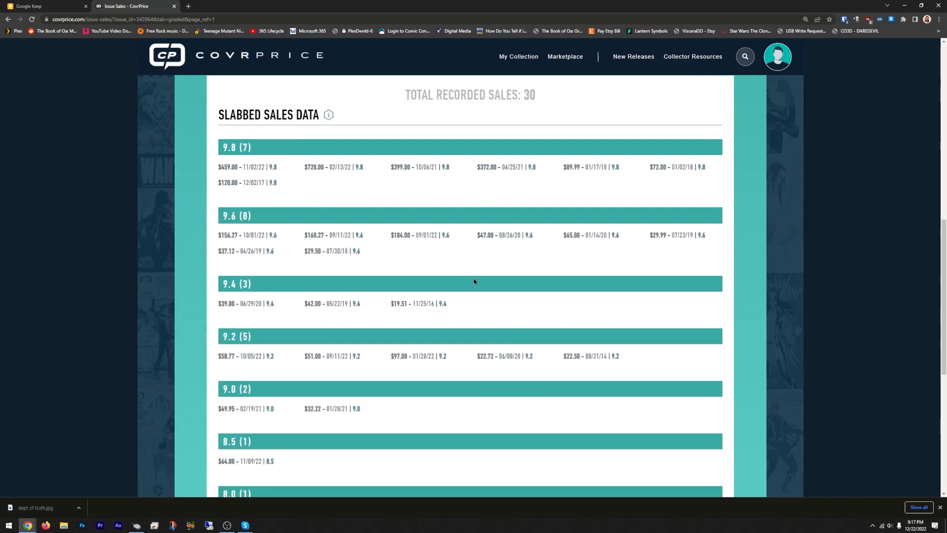
mouse_move(415, 258)
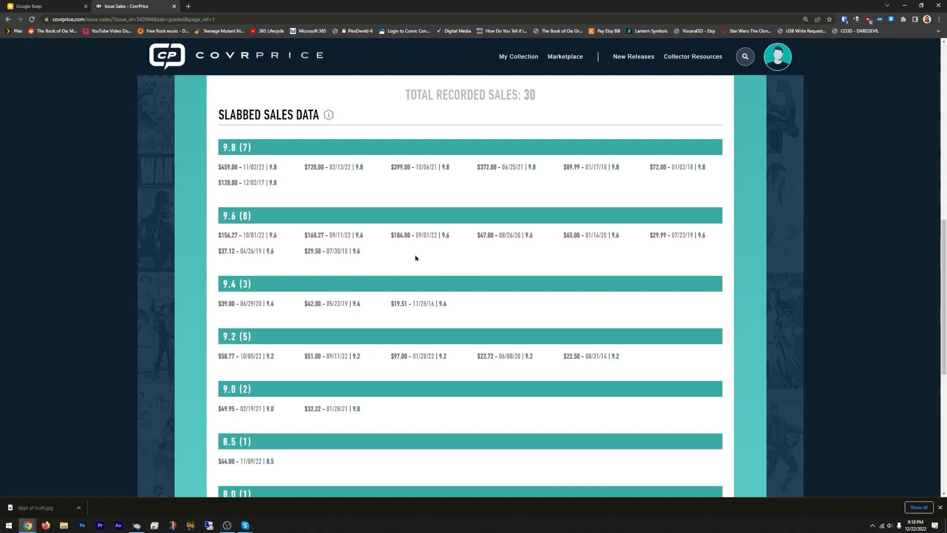
mouse_move(422, 259)
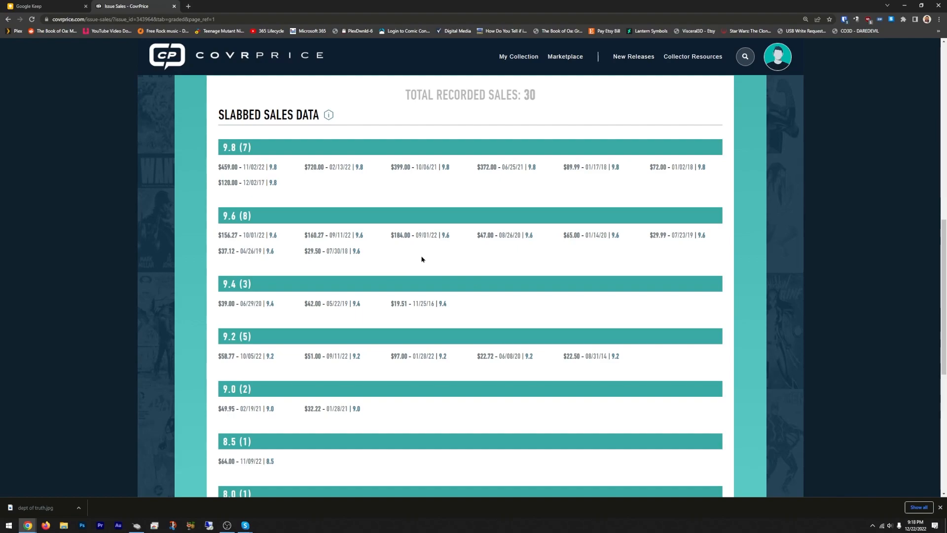
mouse_move(415, 261)
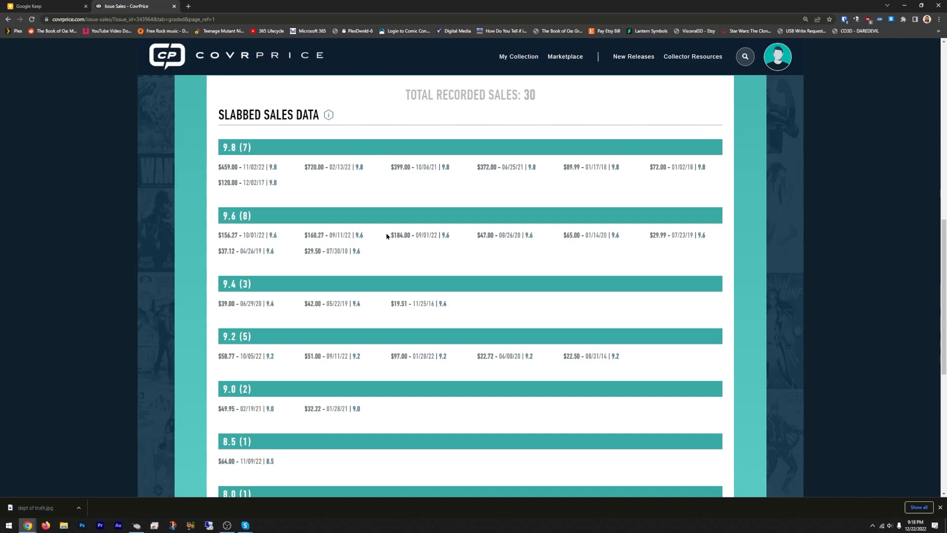
double_click(432, 235)
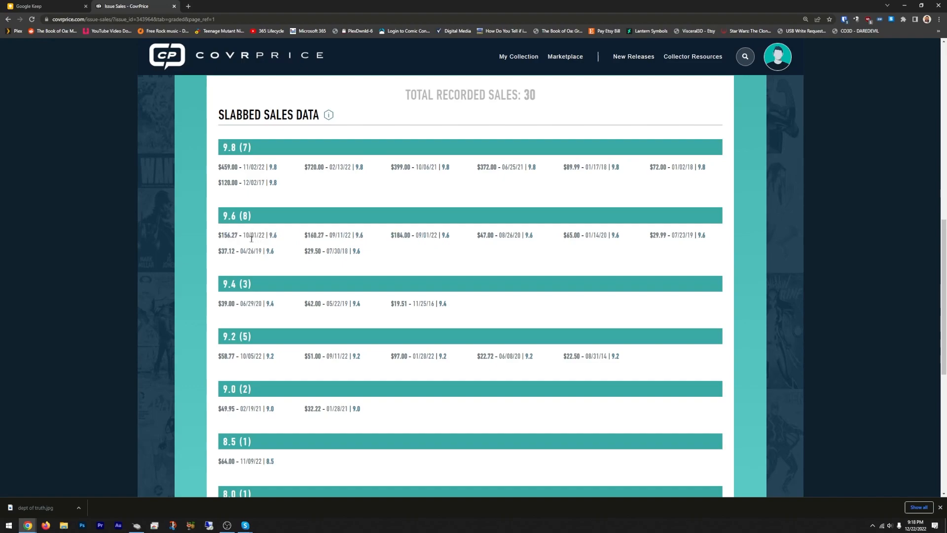
mouse_move(474, 236)
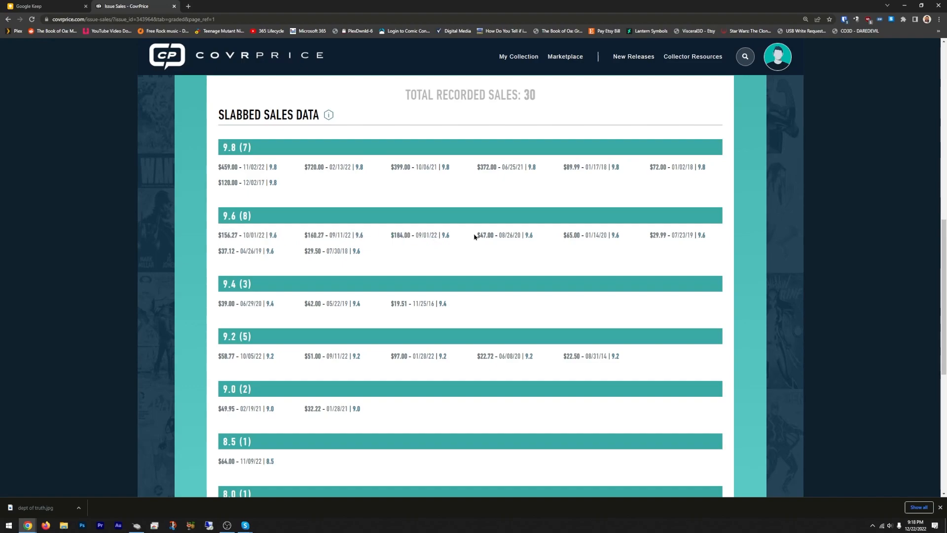
mouse_move(431, 235)
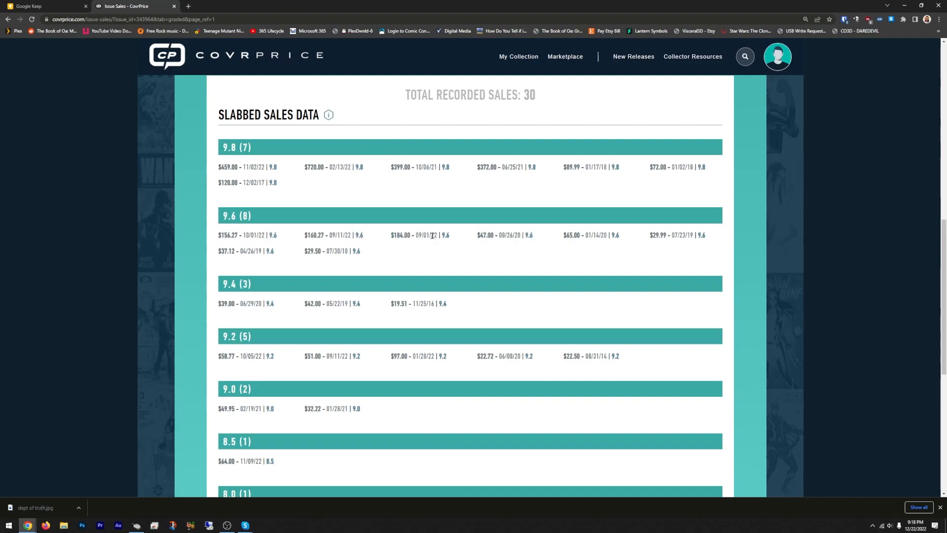
mouse_move(415, 300)
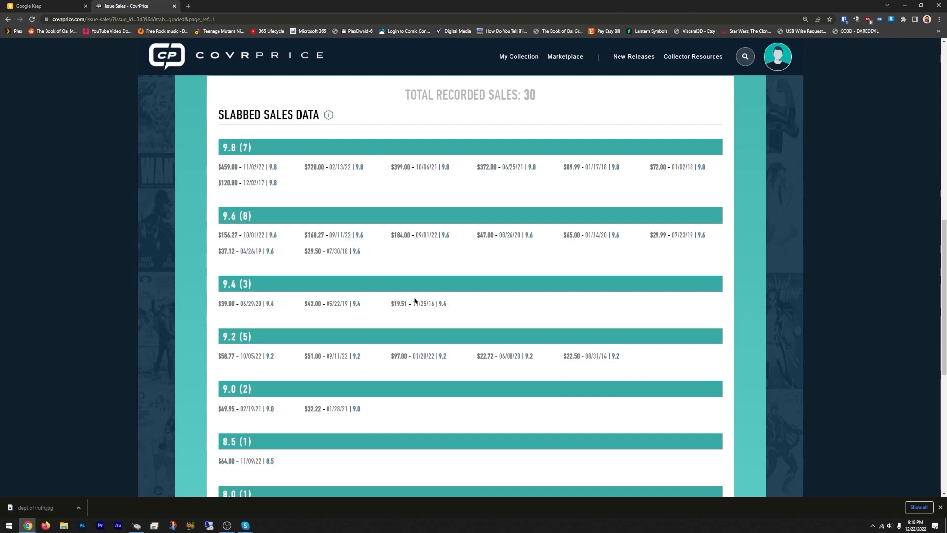
mouse_move(397, 295)
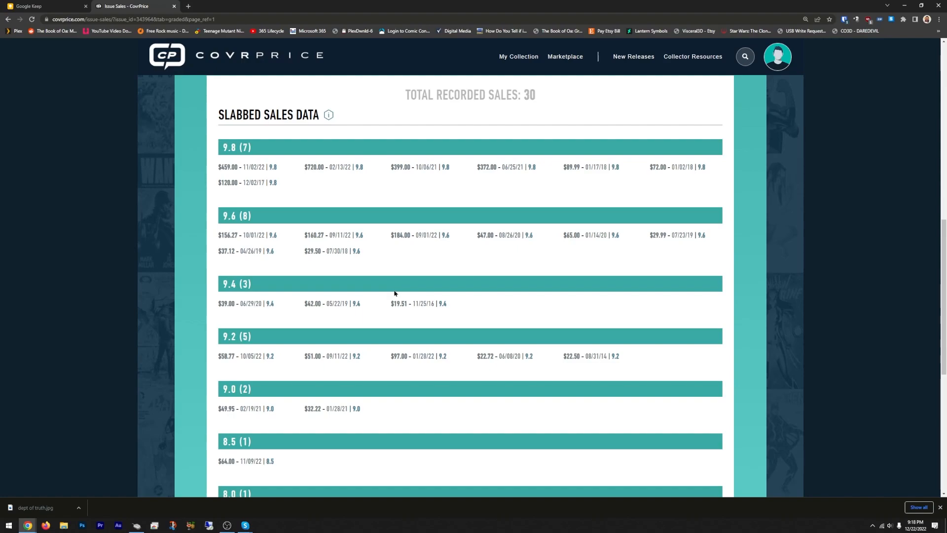
mouse_move(426, 266)
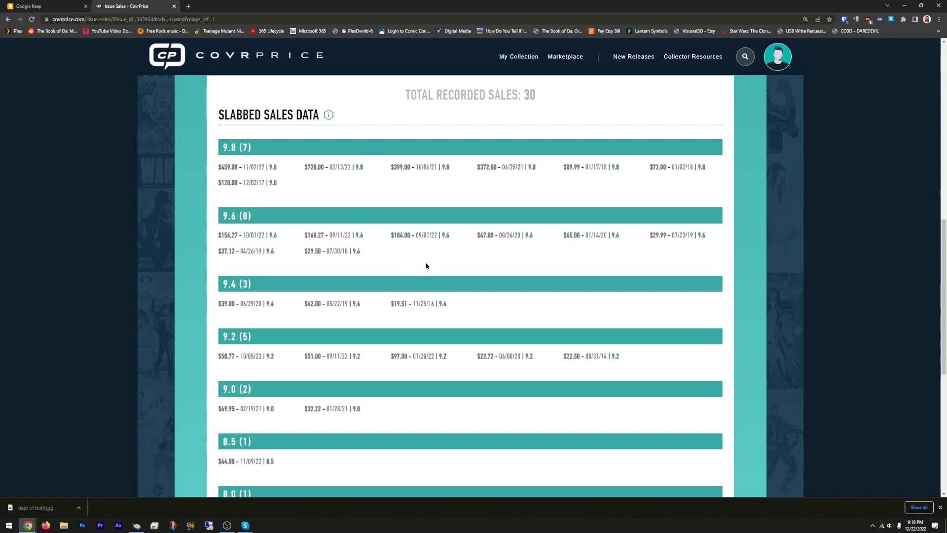
mouse_move(406, 252)
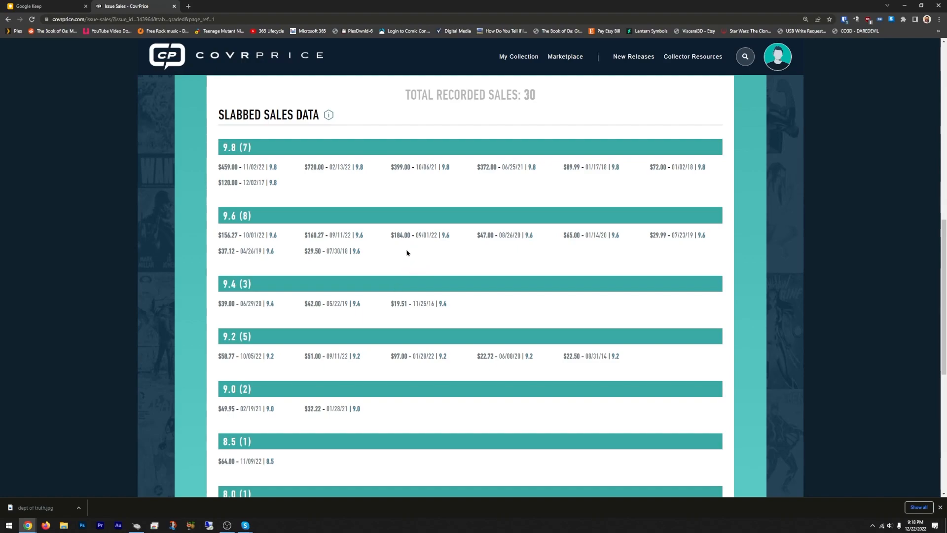
mouse_move(415, 253)
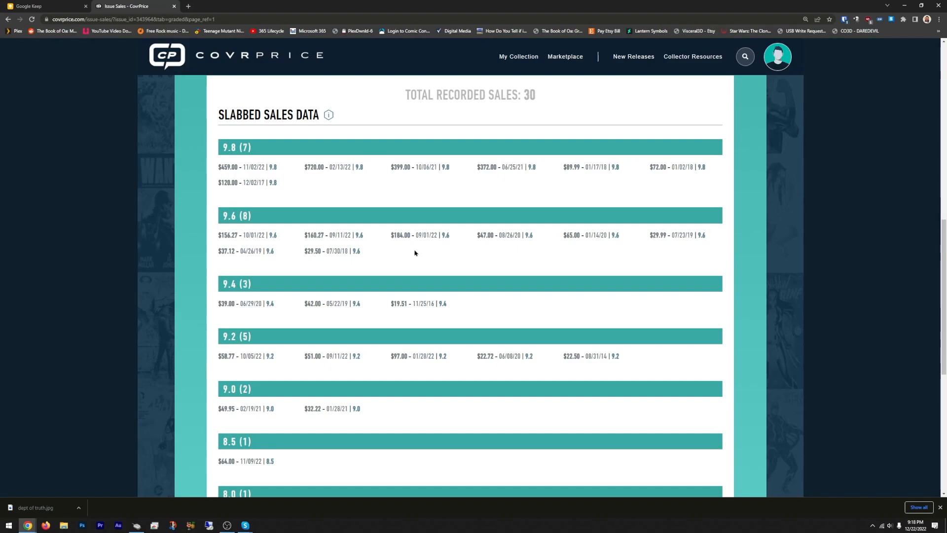
mouse_move(221, 290)
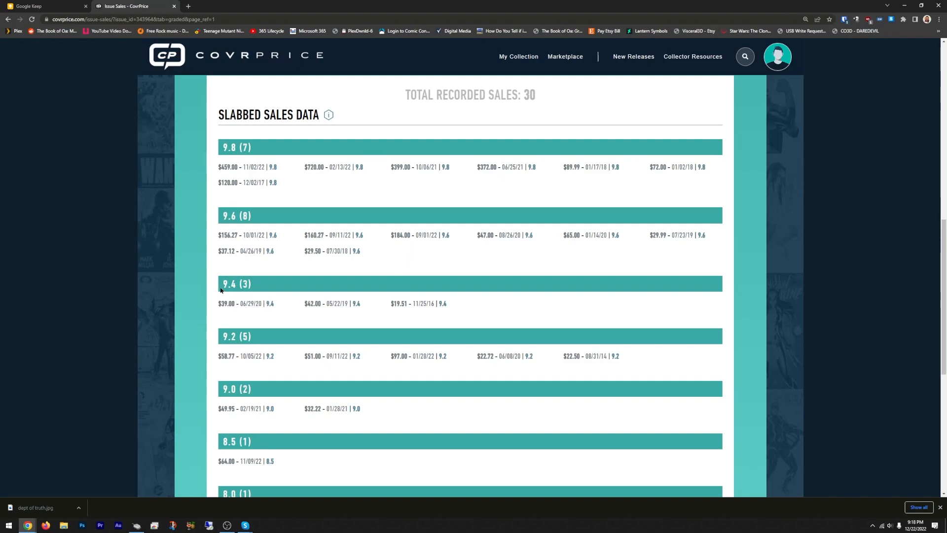
mouse_move(217, 305)
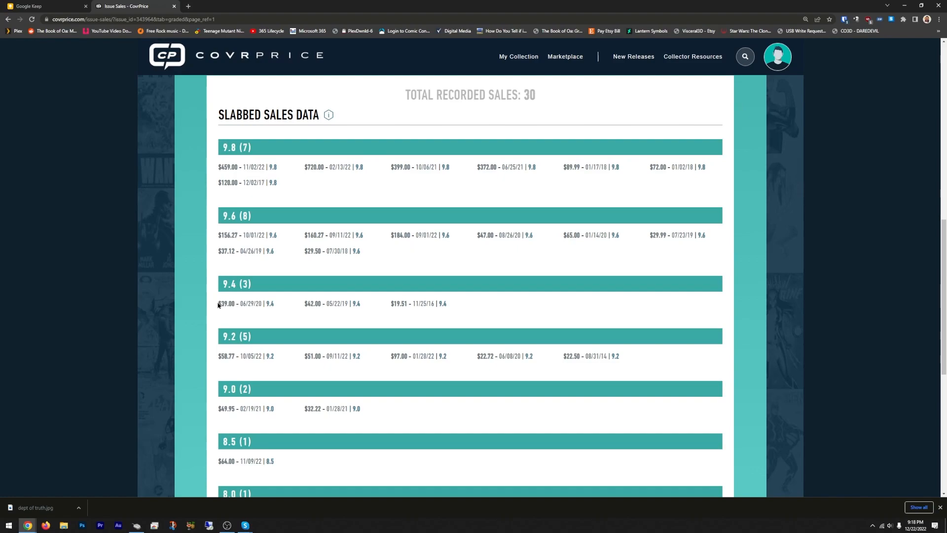
drag(218, 303, 447, 303)
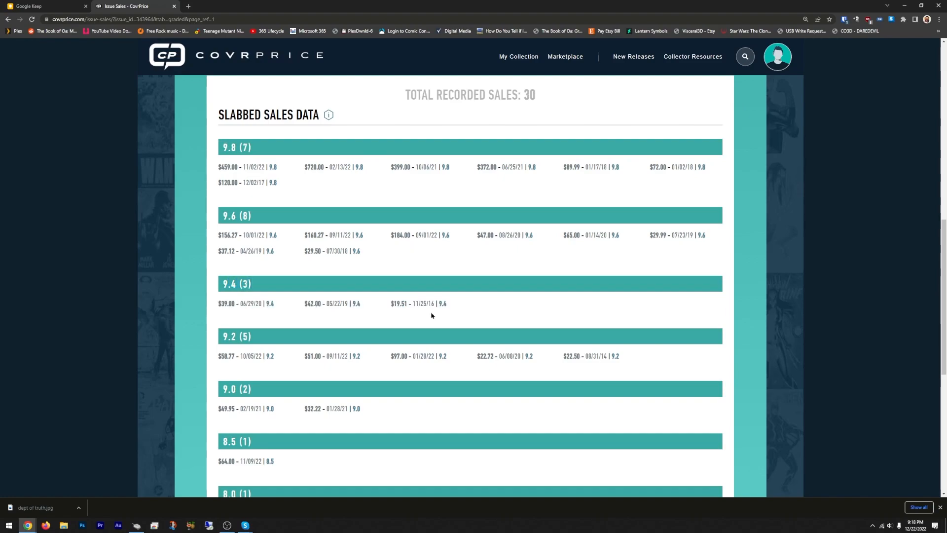
scroll(down, 3)
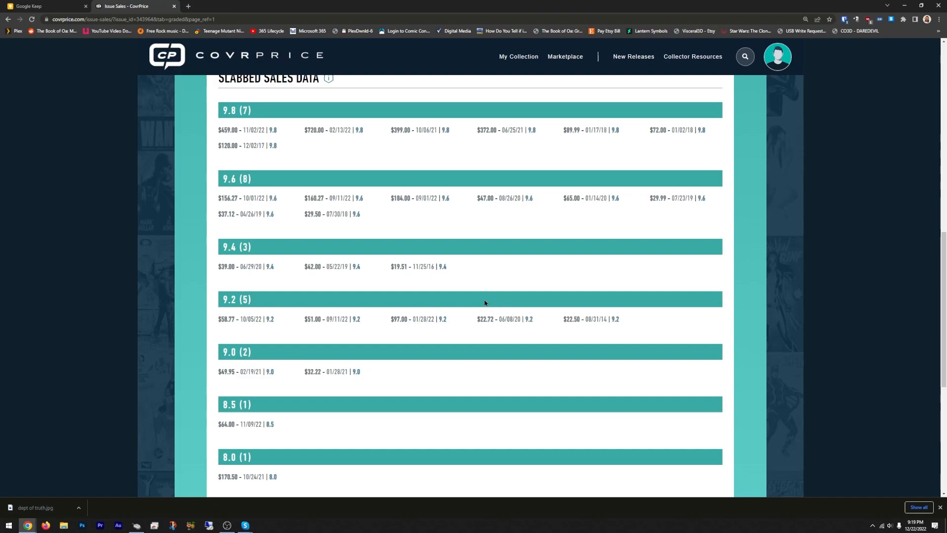
mouse_move(489, 356)
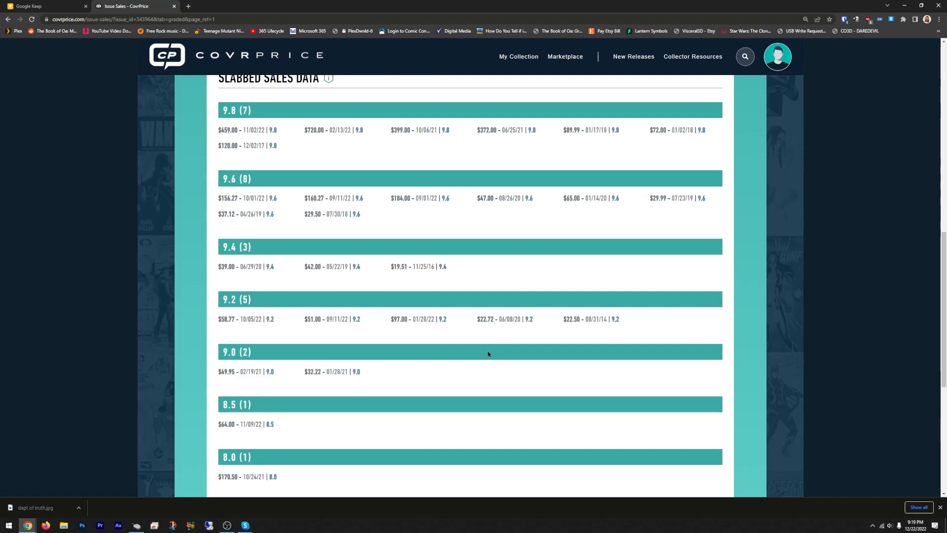
mouse_move(483, 355)
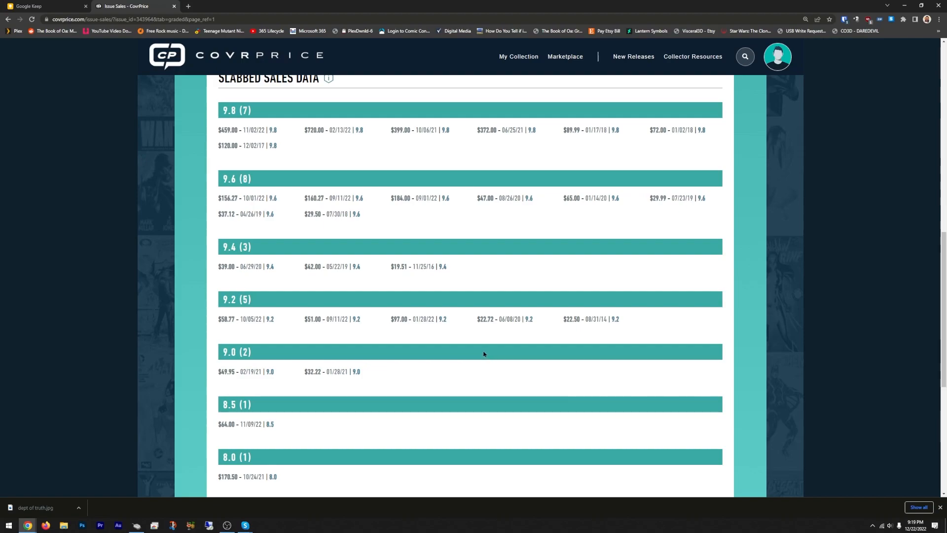
mouse_move(479, 364)
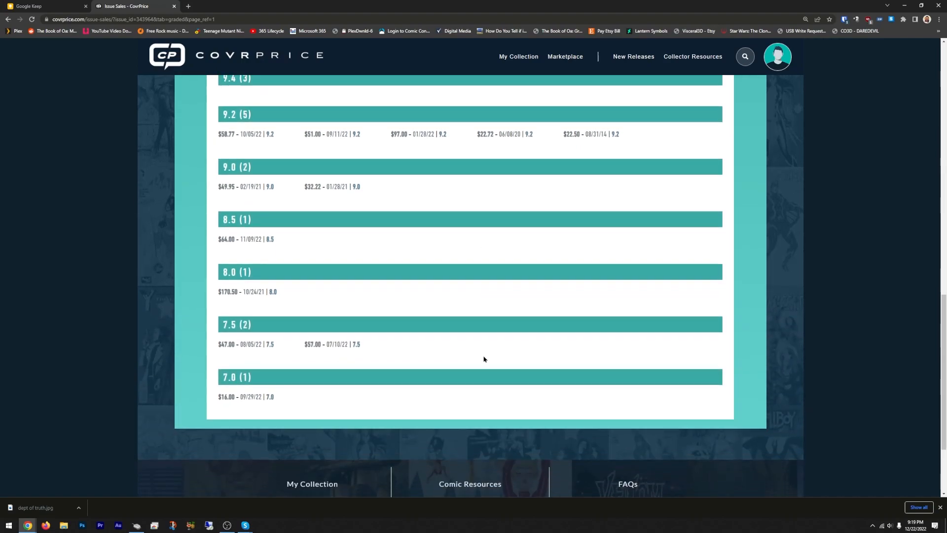
mouse_move(513, 363)
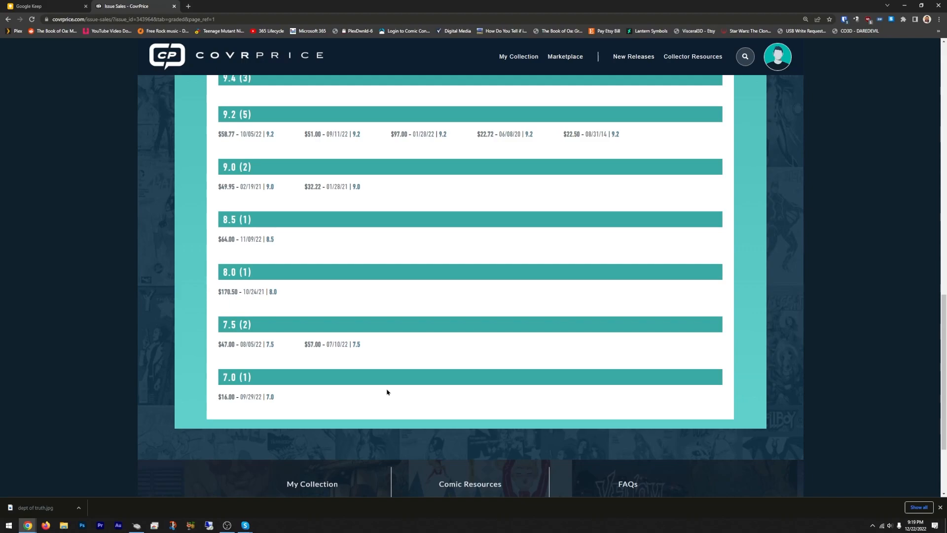
mouse_move(433, 402)
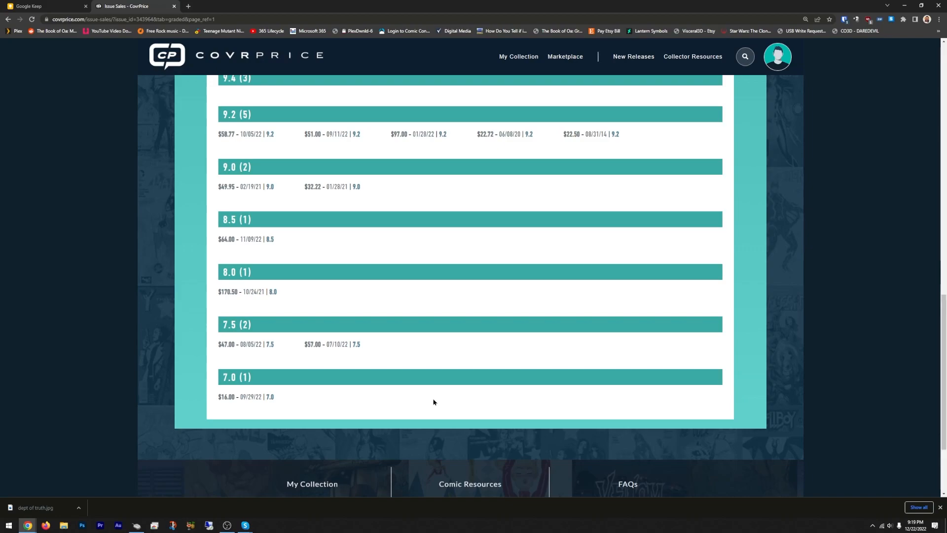
mouse_move(424, 412)
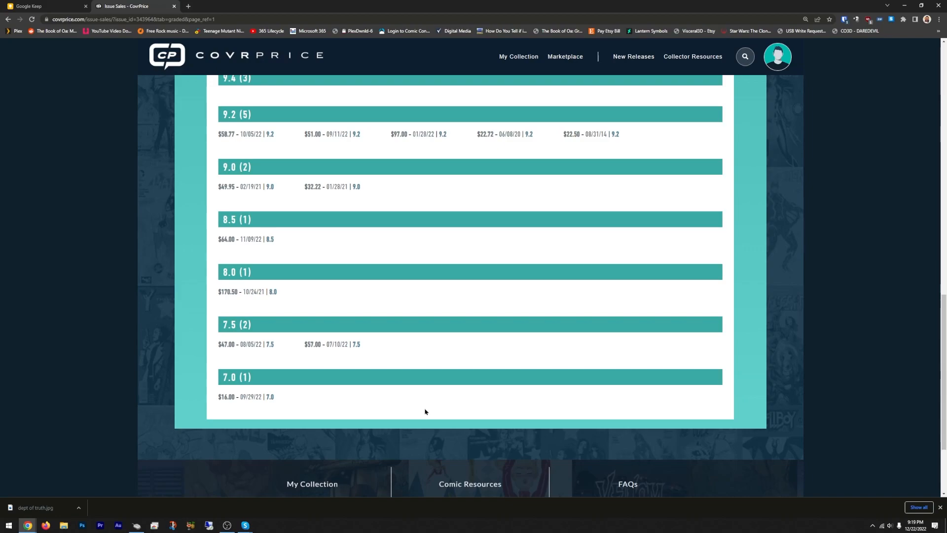
mouse_move(416, 407)
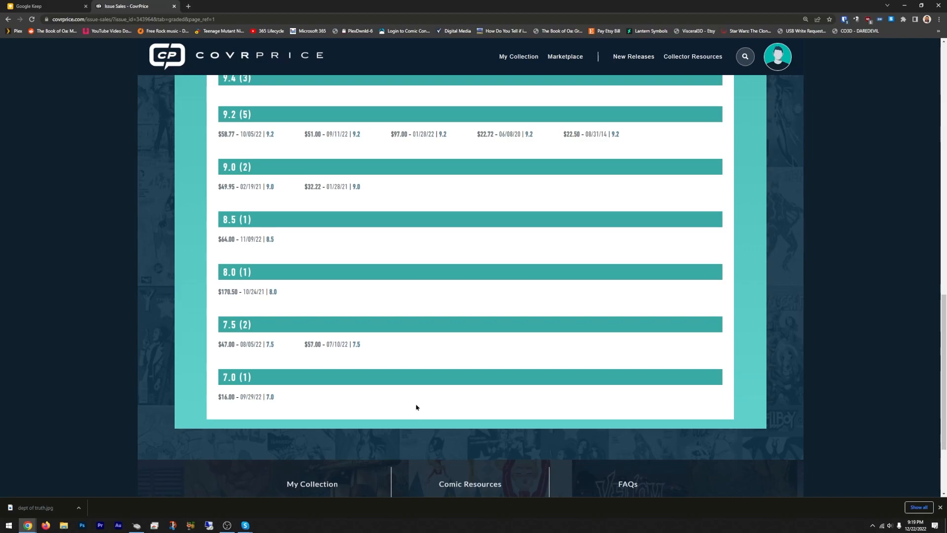
mouse_move(395, 434)
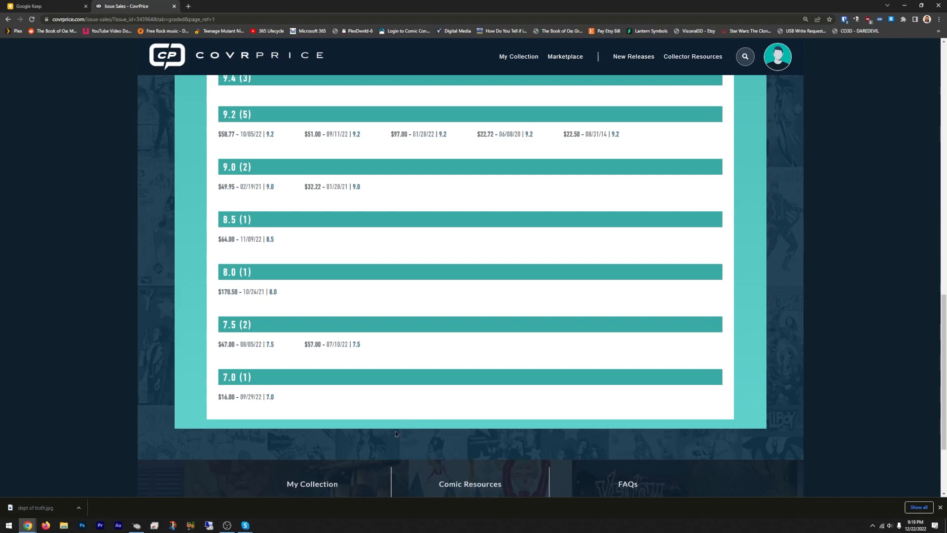
mouse_move(455, 426)
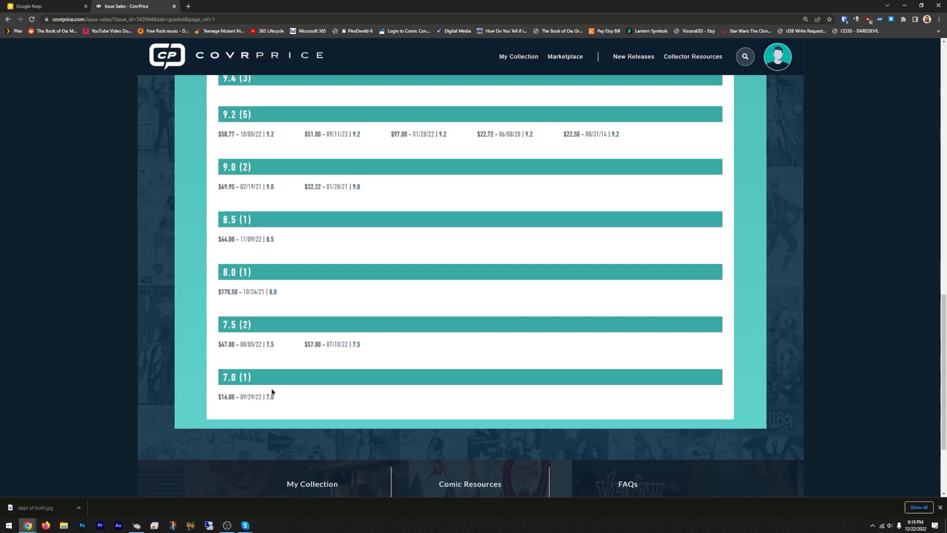
mouse_move(284, 385)
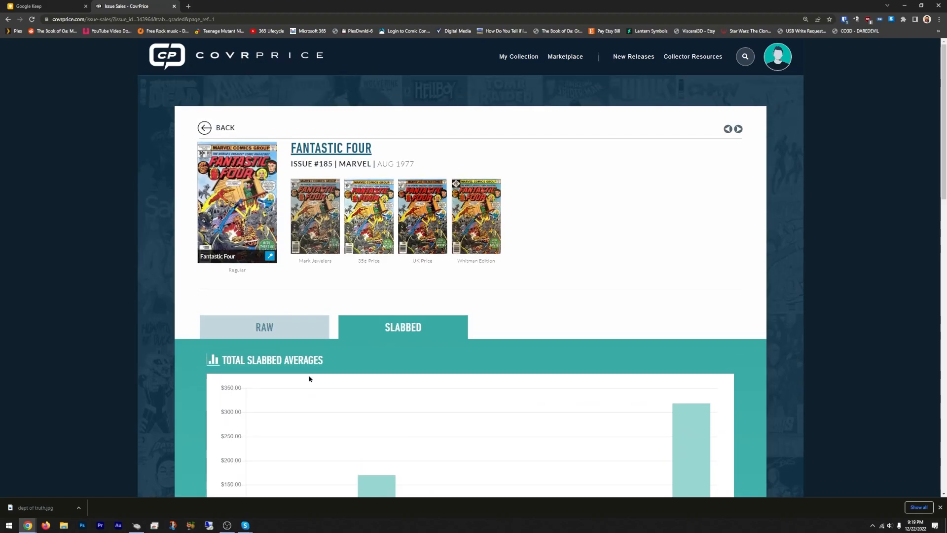
- Highlight low-grade Fantastic Four #185 sale prices, then scroll up to the slabbed averages chart
scroll(down, 3)
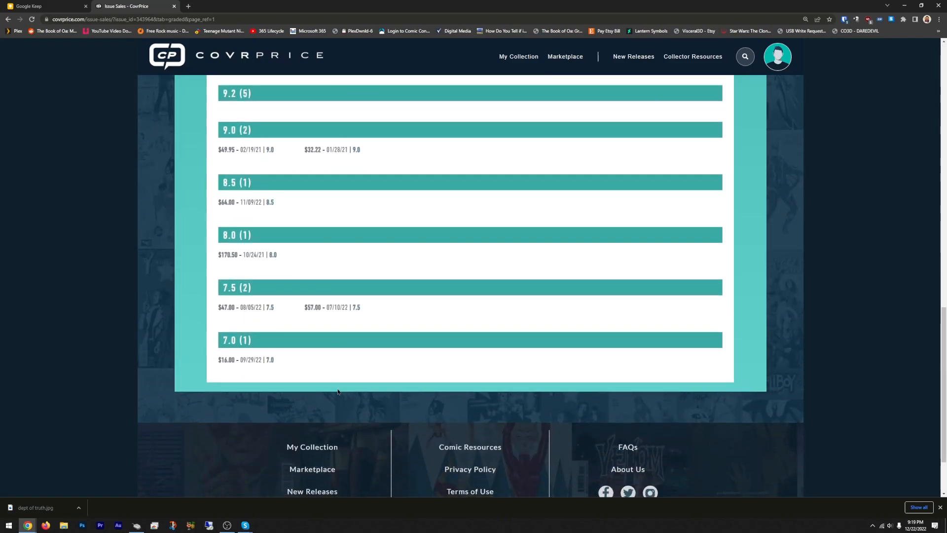
mouse_move(225, 310)
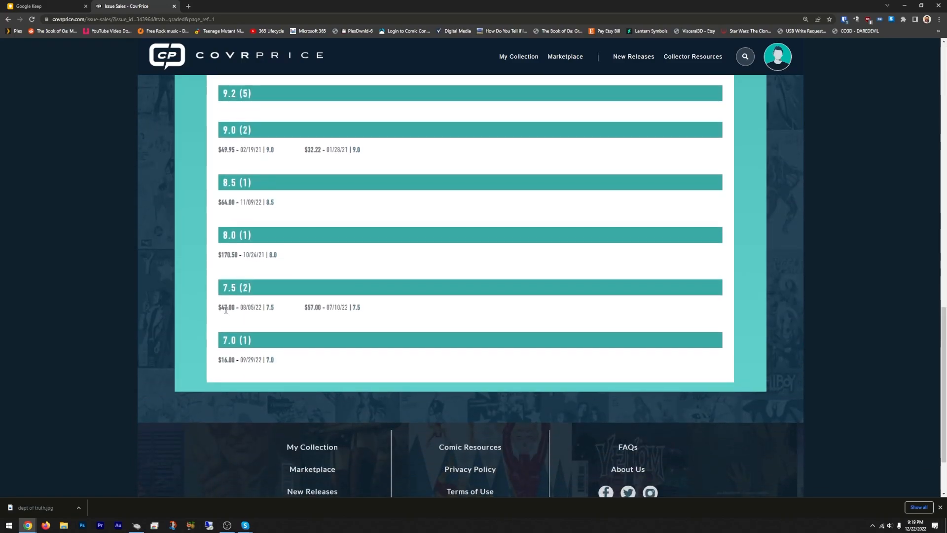
drag(219, 307, 350, 307)
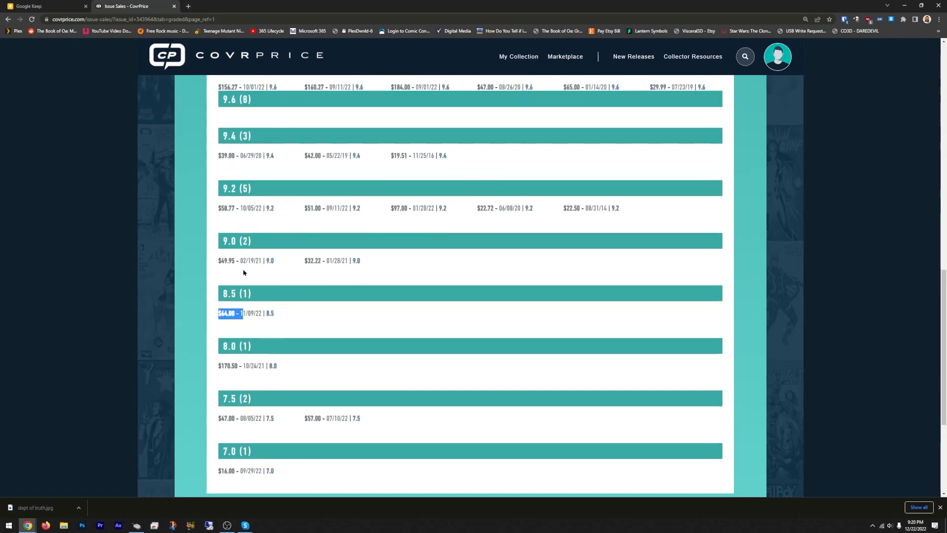
scroll(up, 3)
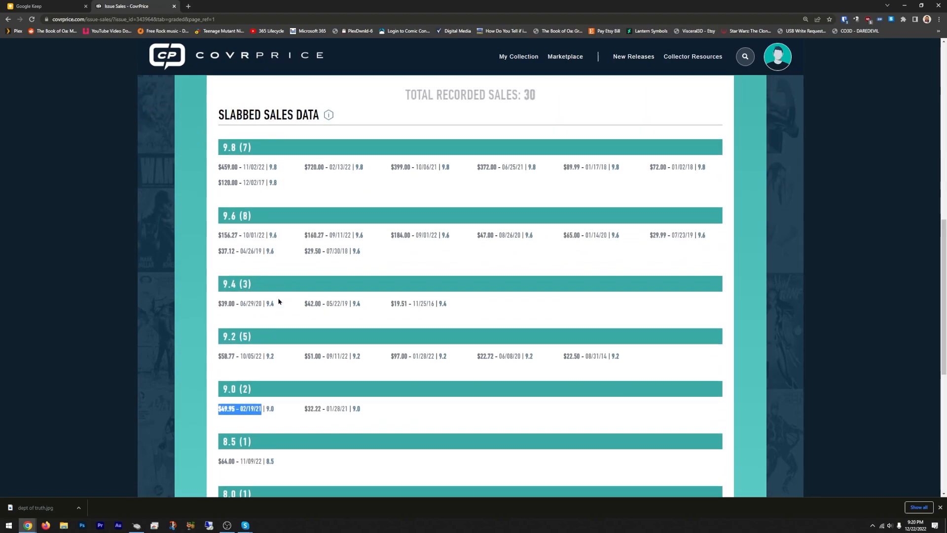
mouse_move(282, 302)
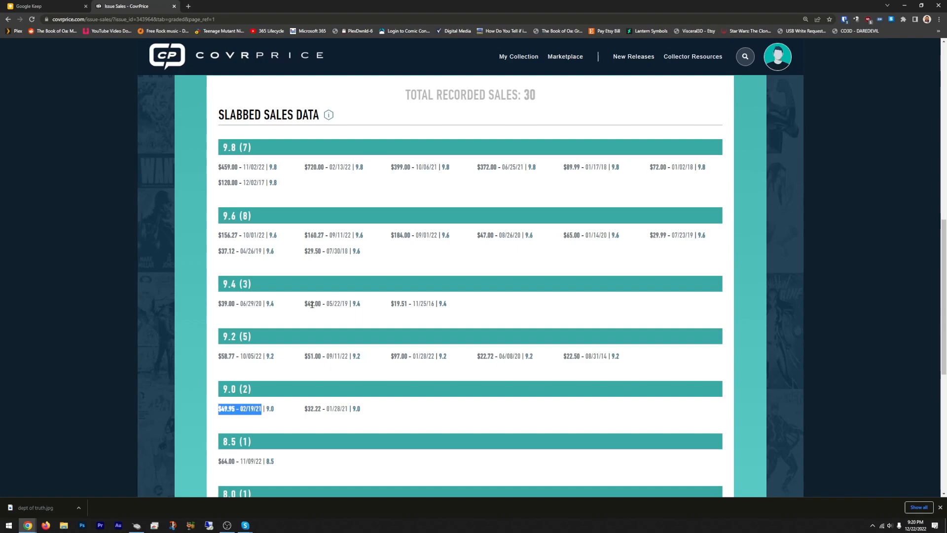
mouse_move(326, 358)
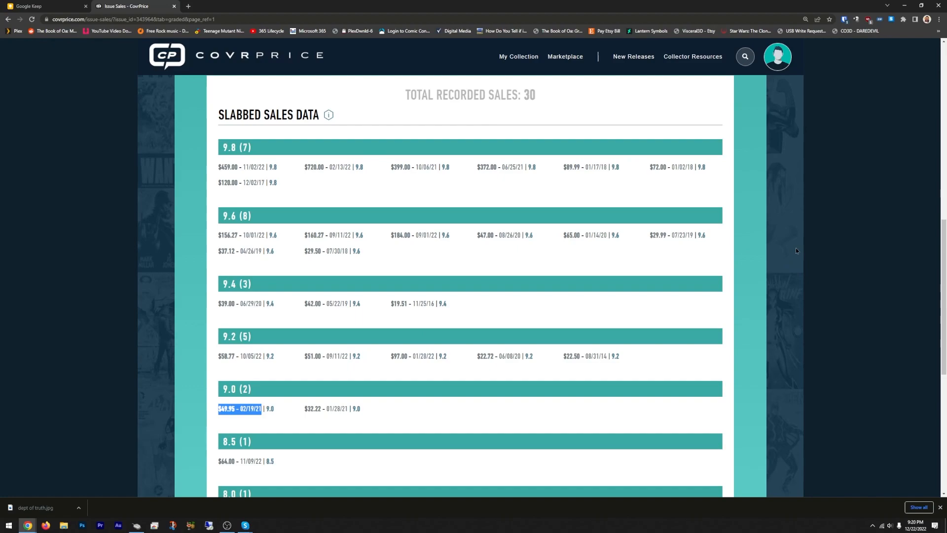
scroll(up, 3)
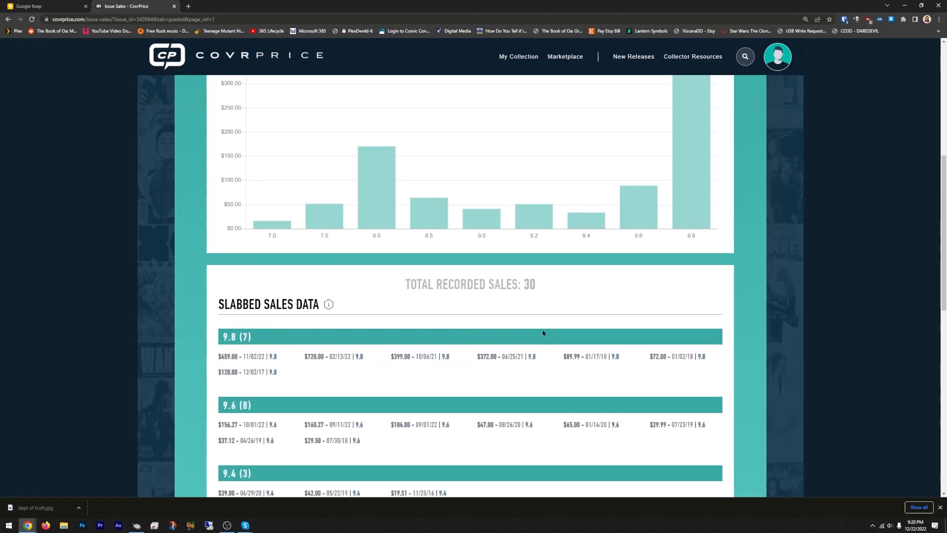